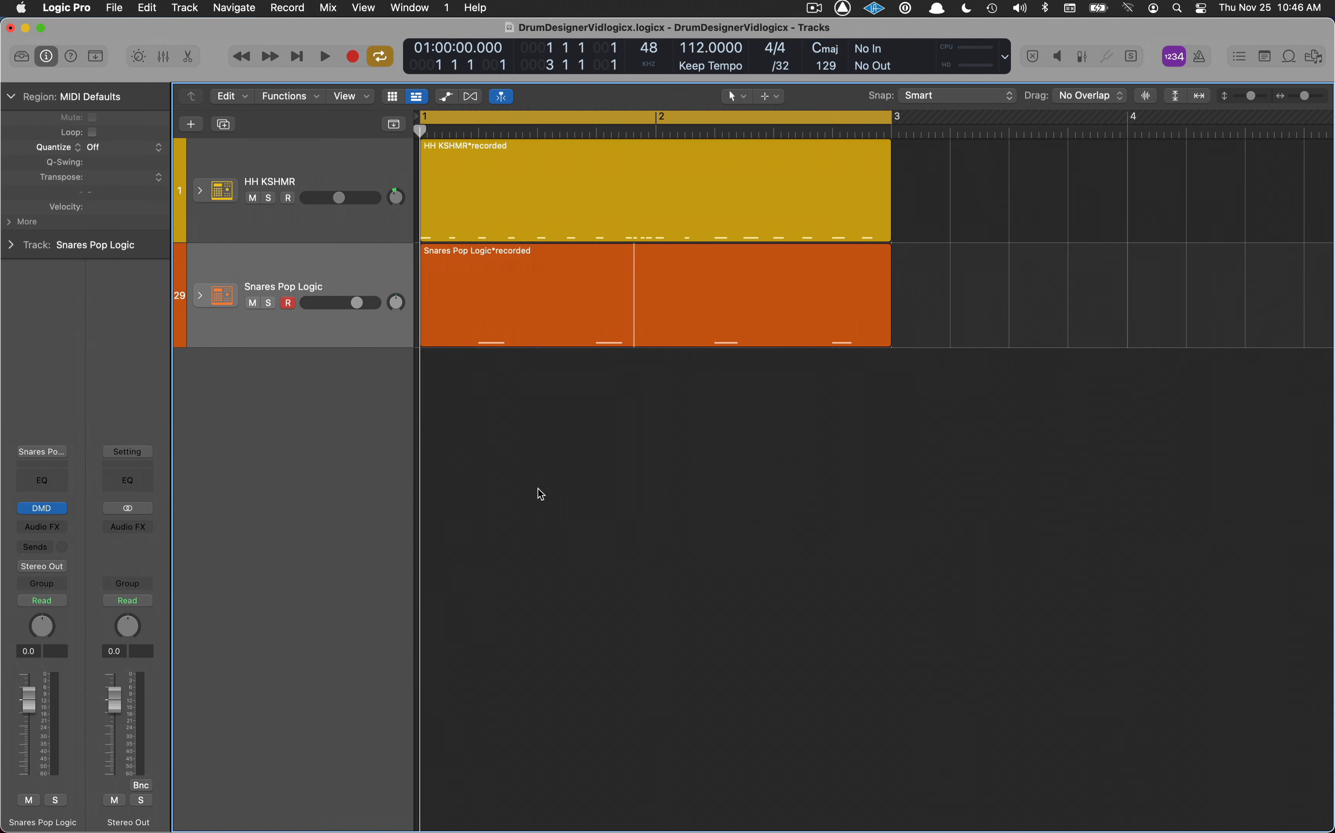
# Add a software instrument track loaded with an empty Drum Machine Designer kit
pyautogui.click(190, 124)
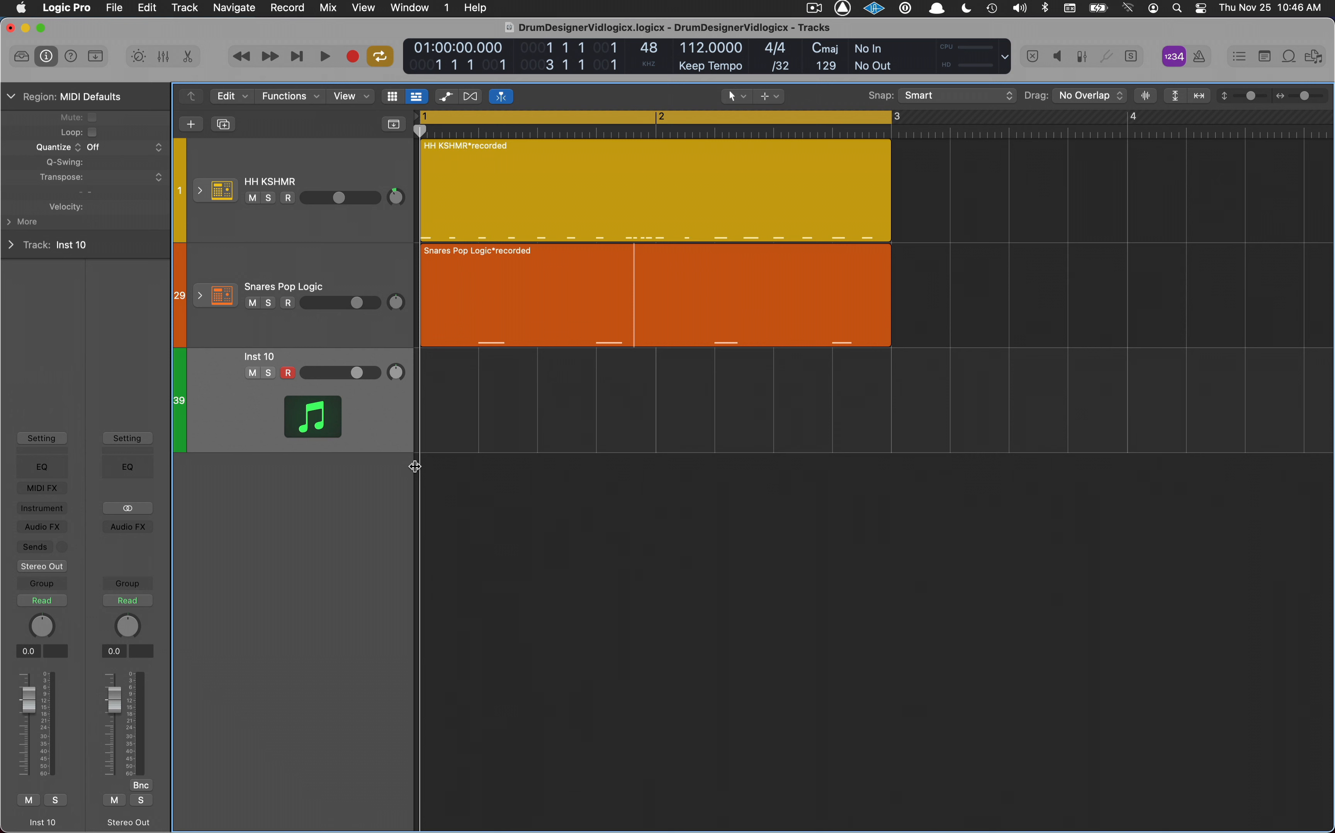
pyautogui.moveTo(42, 508)
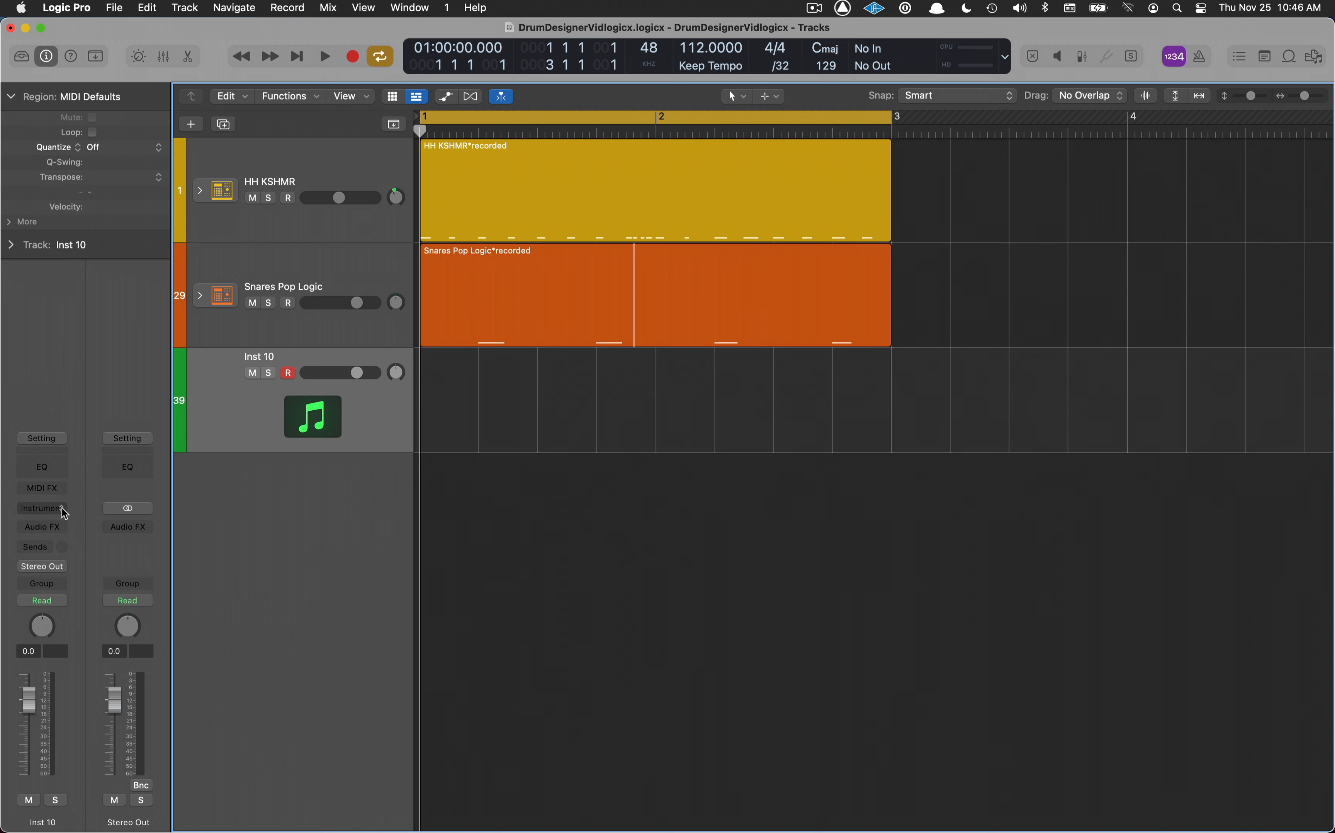
pyautogui.click(41, 508)
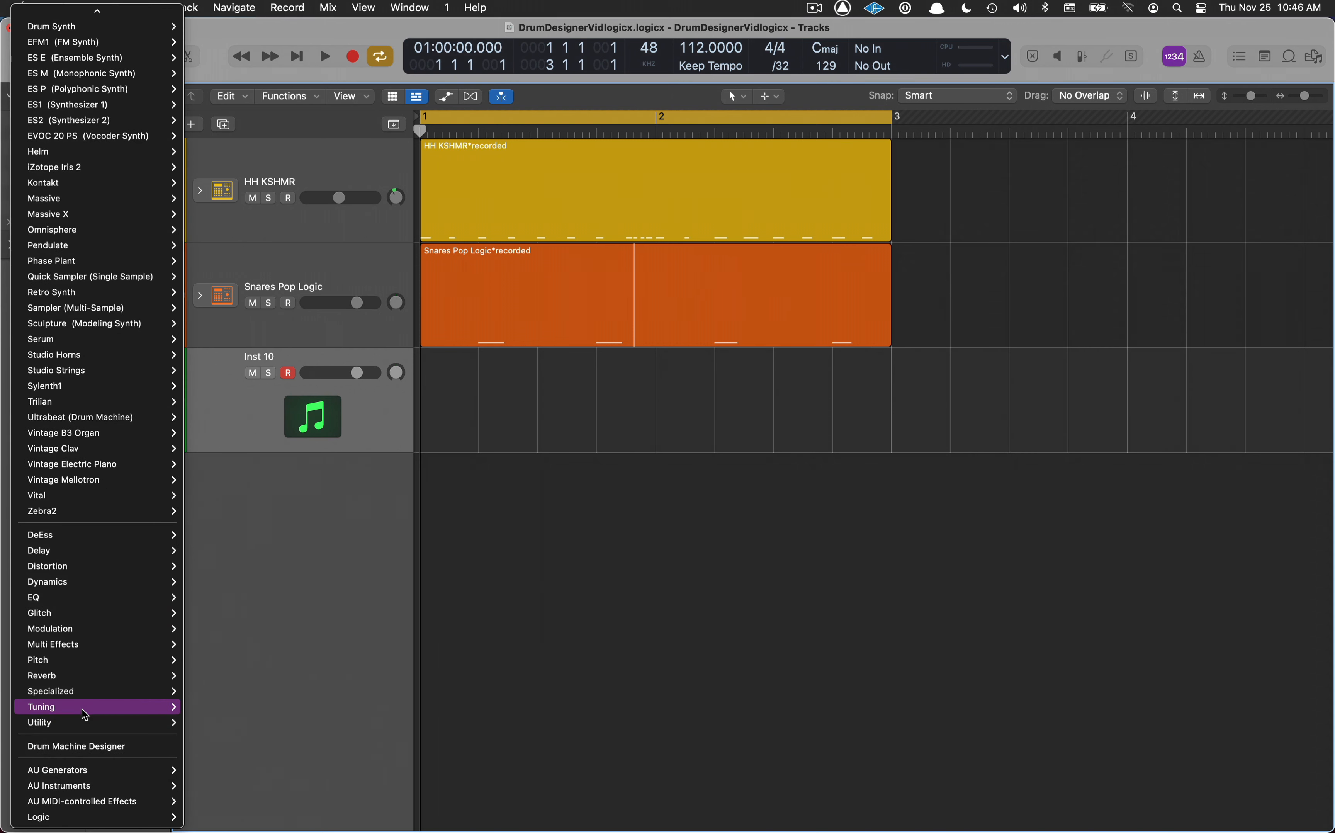
pyautogui.moveTo(77, 746)
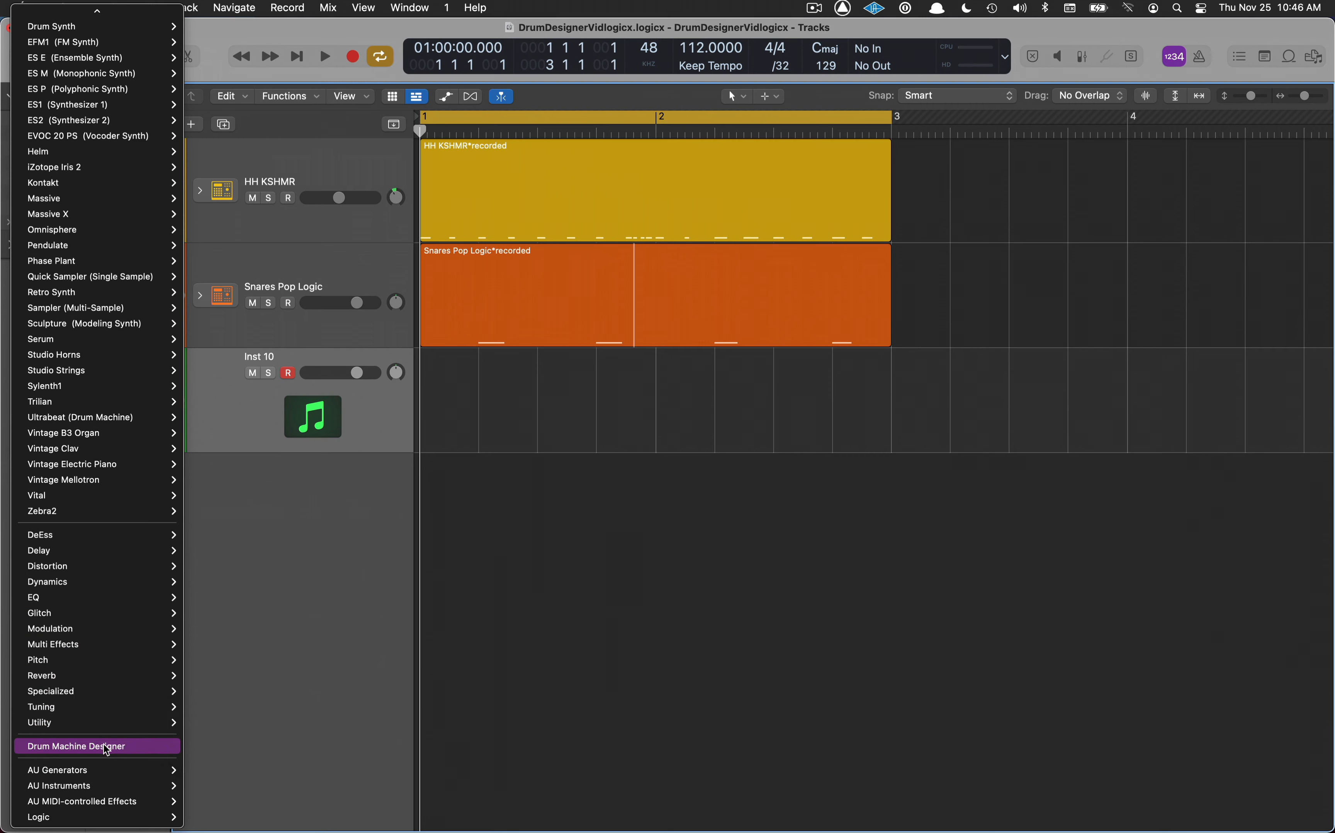
pyautogui.click(75, 745)
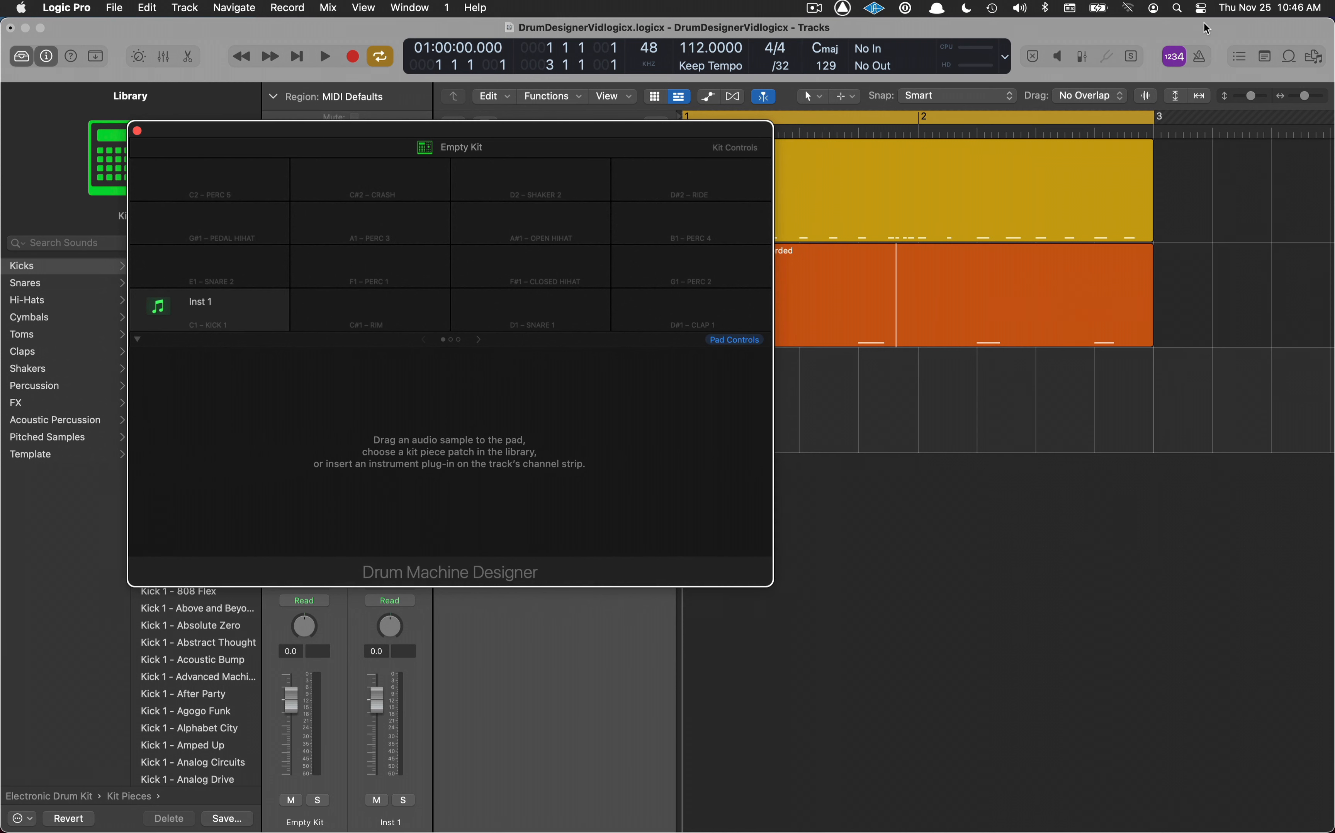
# Browse All Files into KSHMR_Acoustic_Drums then KSHMR_Acoustic_Kicks to list the kick samples
pyautogui.click(1315, 56)
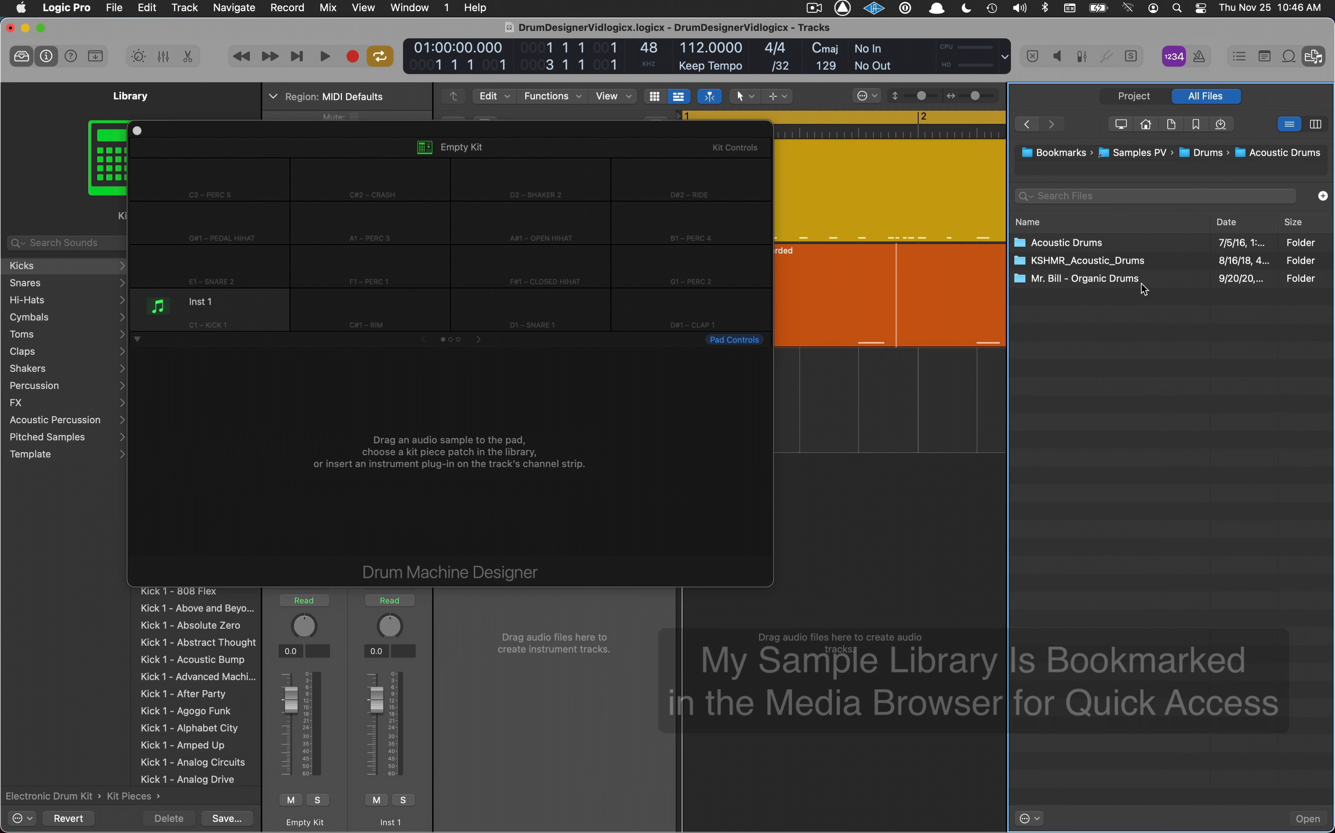
pyautogui.doubleClick(1084, 260)
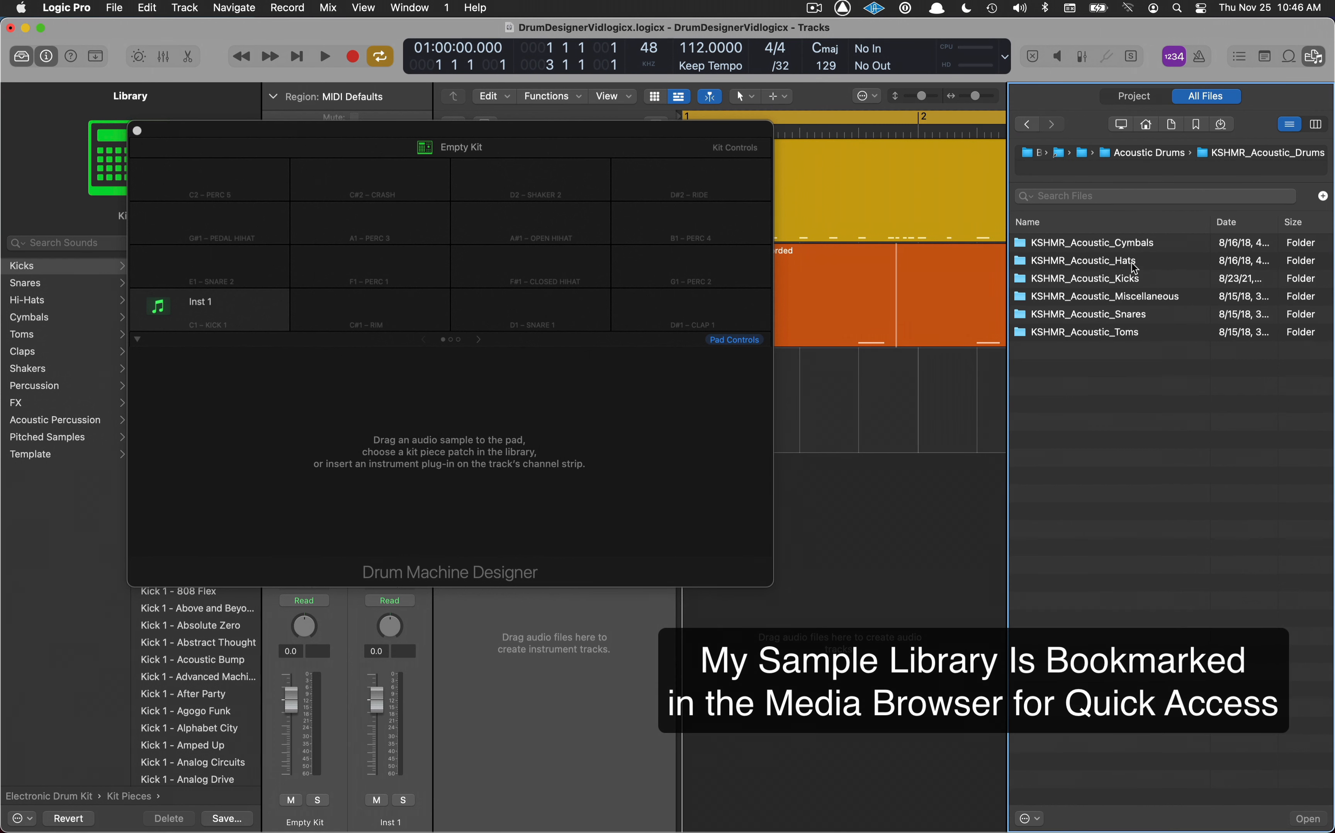
pyautogui.moveTo(1144, 292)
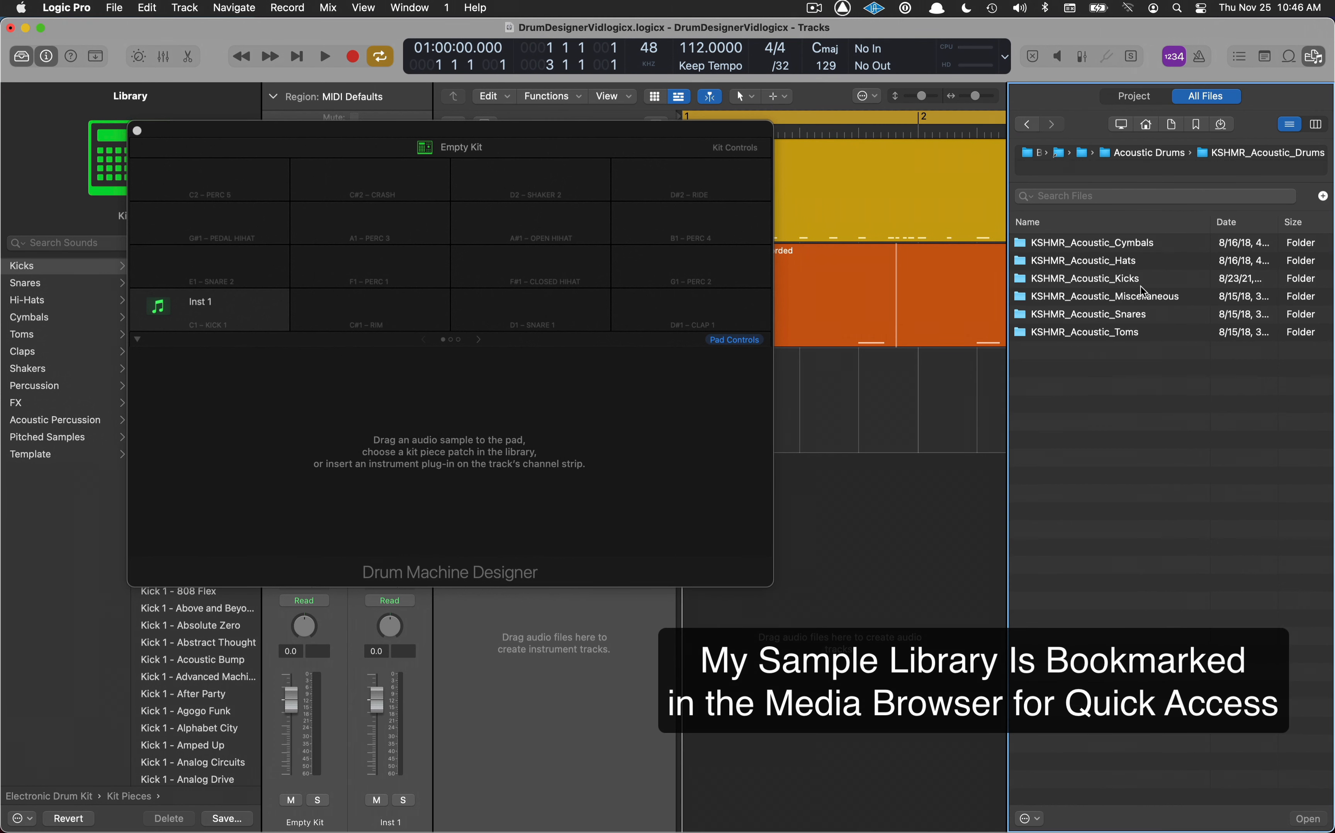
pyautogui.doubleClick(1085, 278)
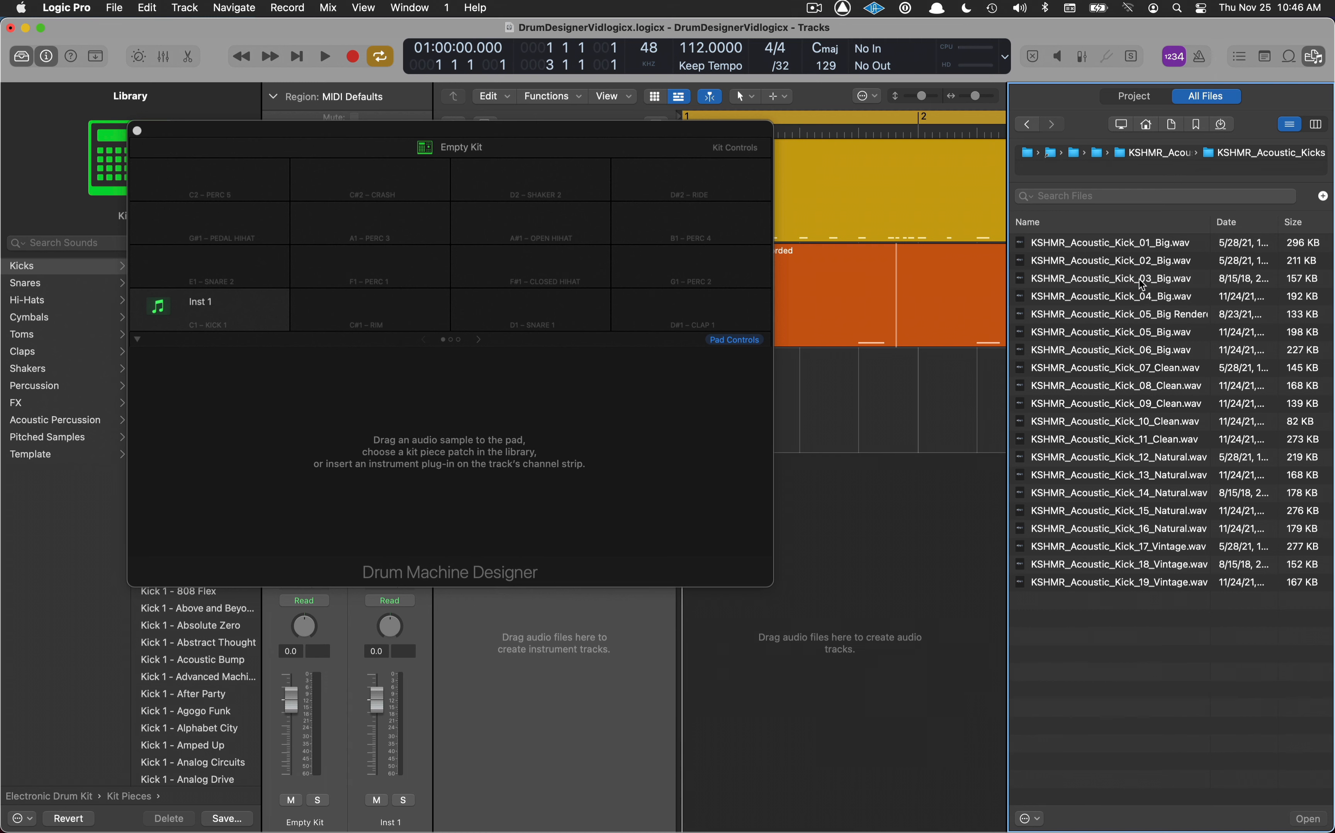
pyautogui.moveTo(1111, 249)
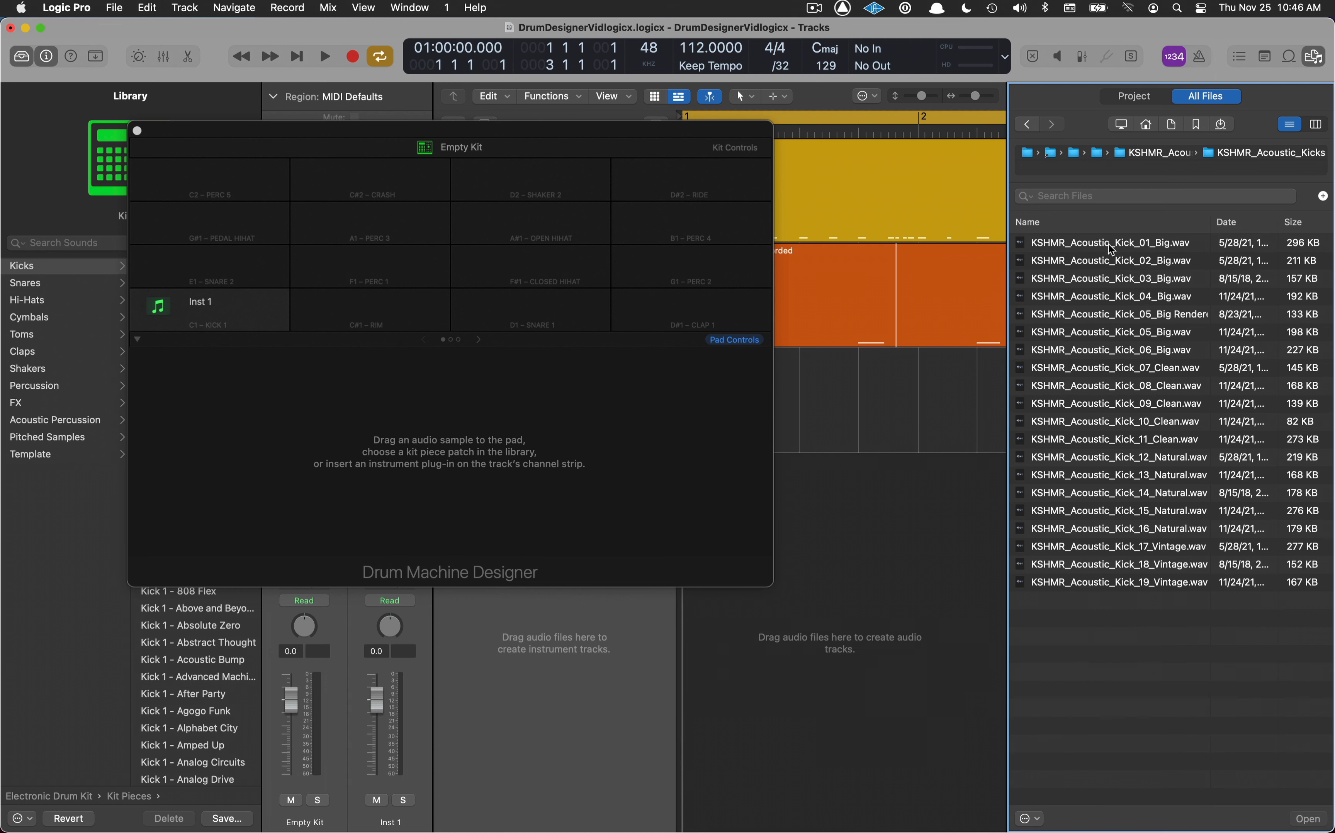
# Audition the big and clean KSHMR kicks, loading chosen ones onto the first kit pads
pyautogui.click(1108, 242)
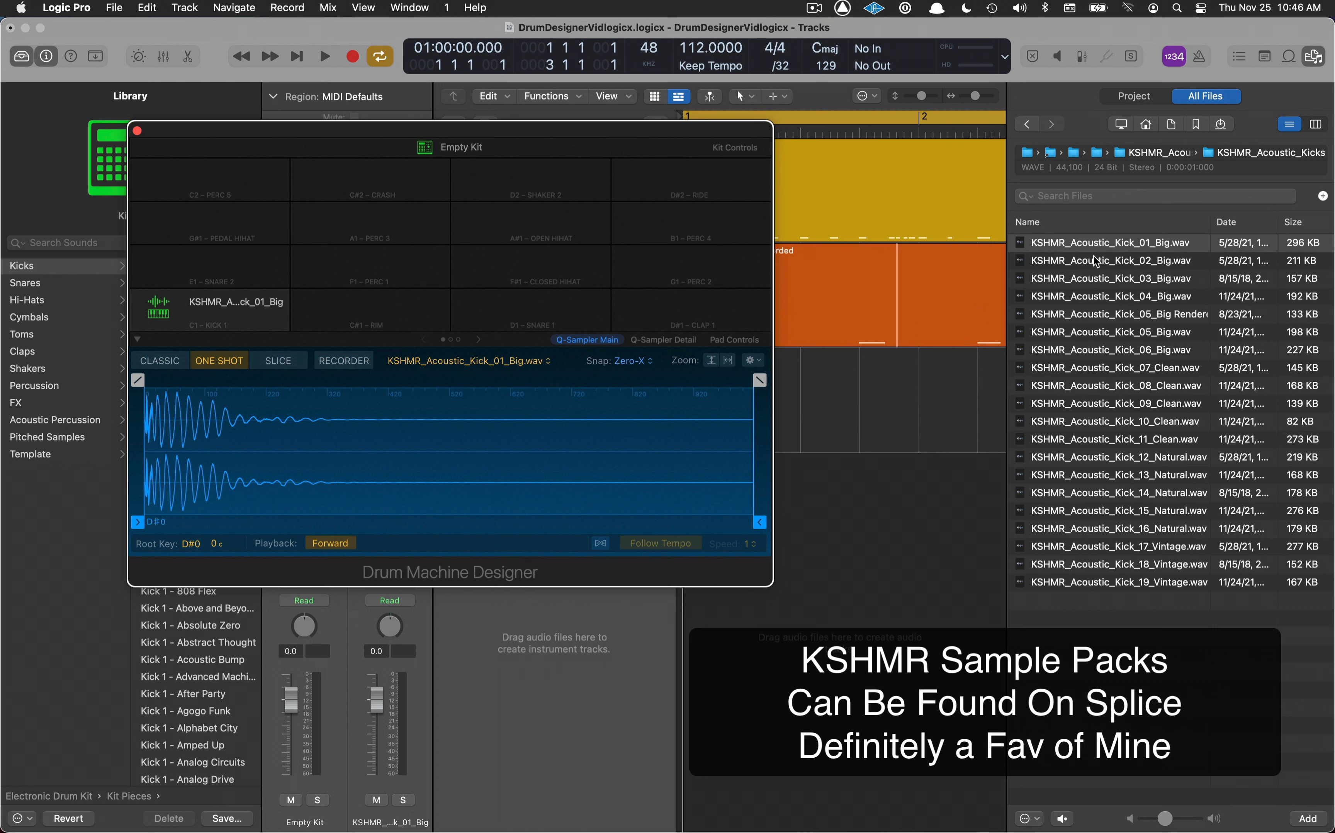
pyautogui.click(1110, 261)
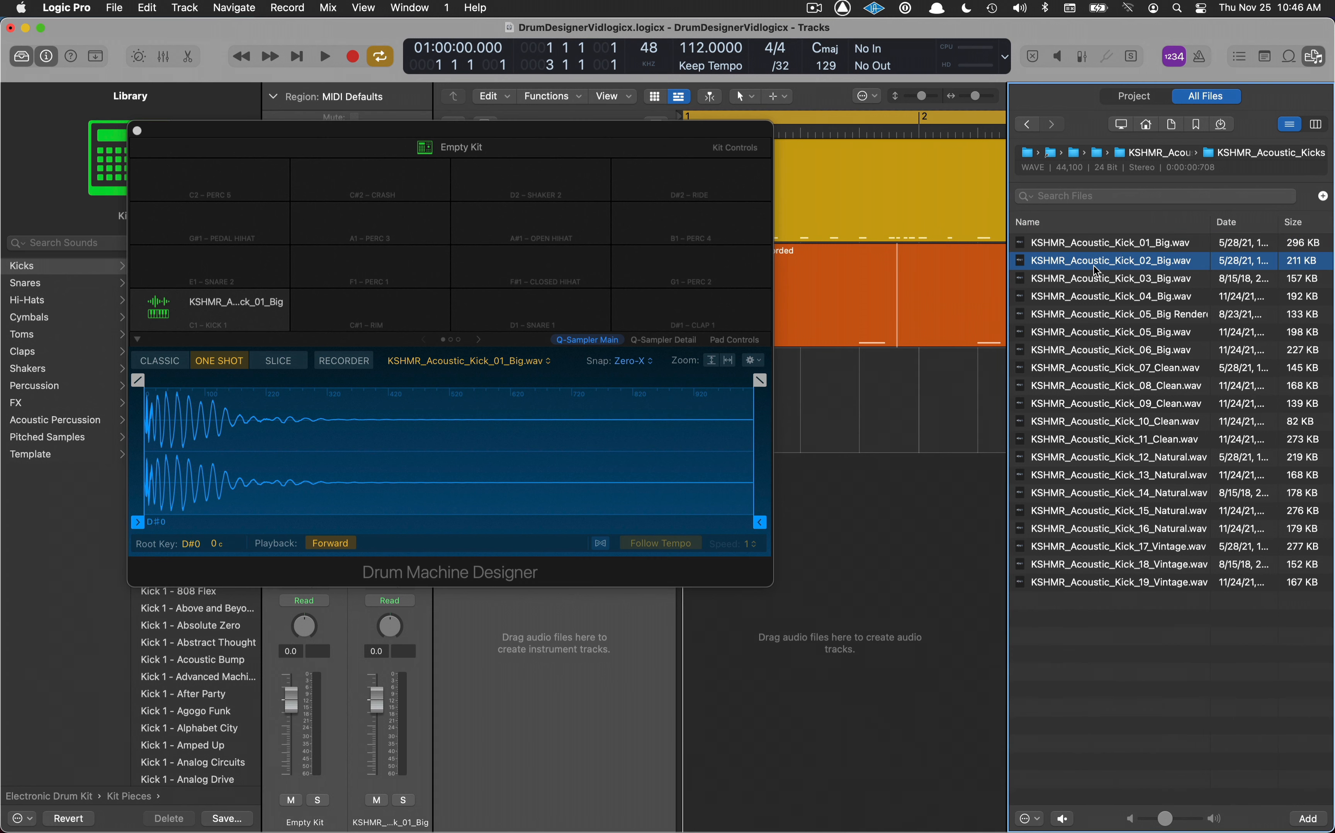
pyautogui.moveTo(394, 326)
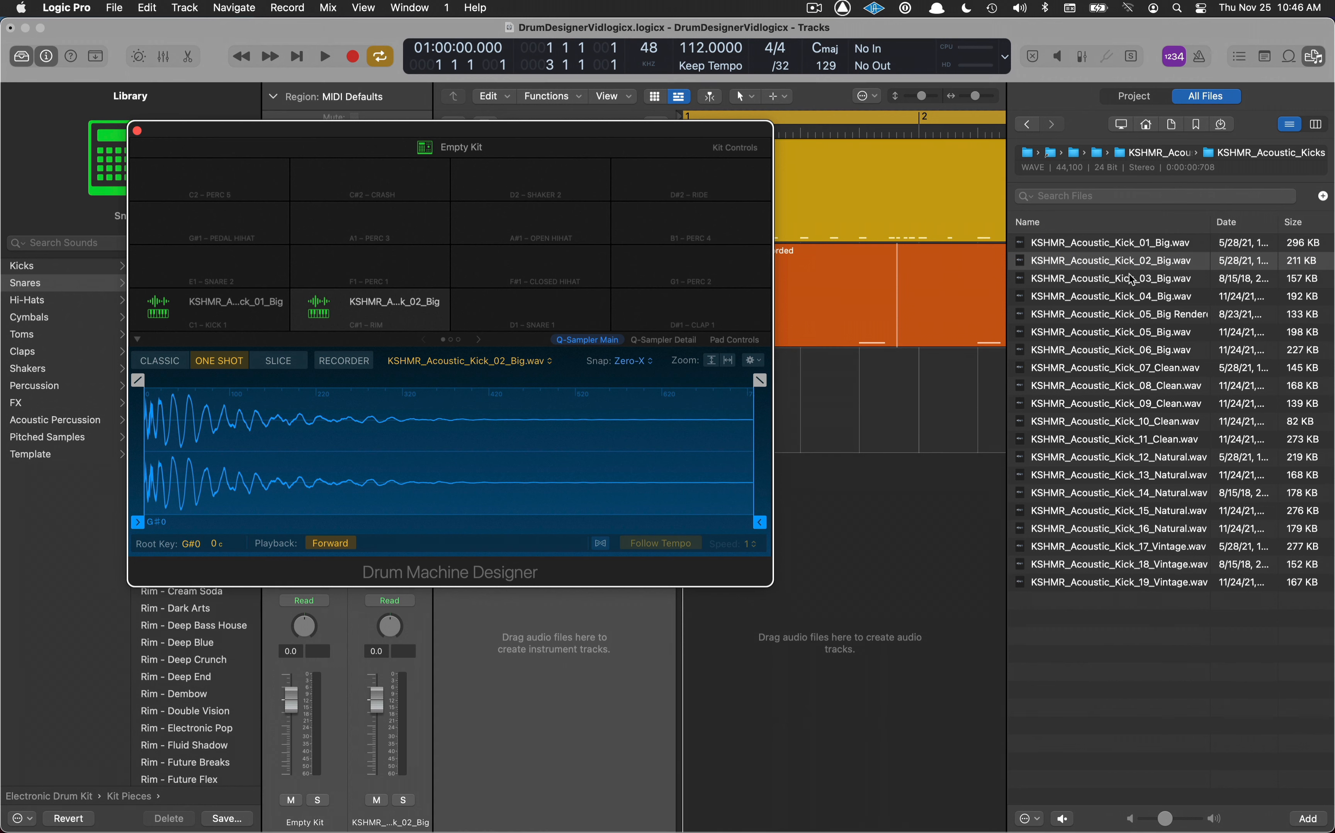
pyautogui.click(1110, 278)
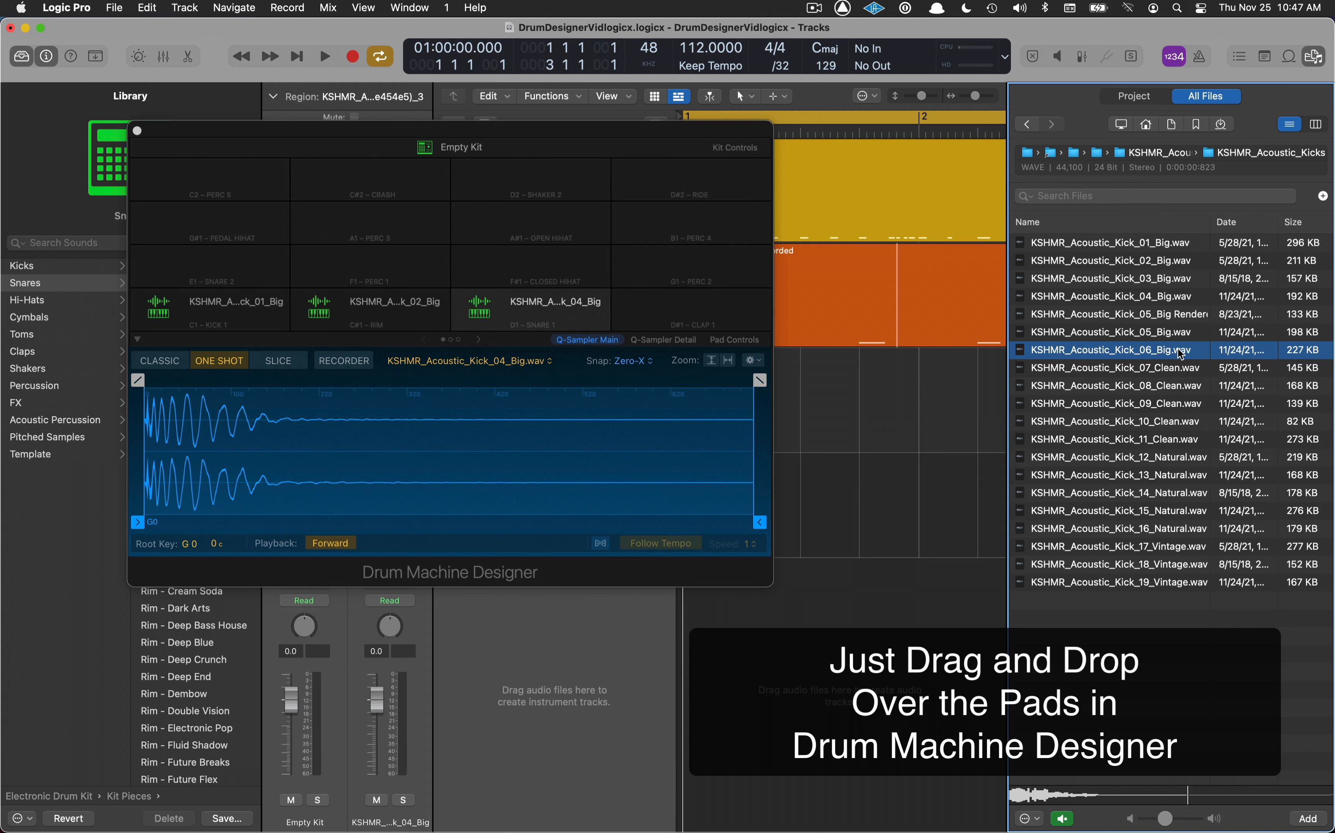
pyautogui.click(1116, 333)
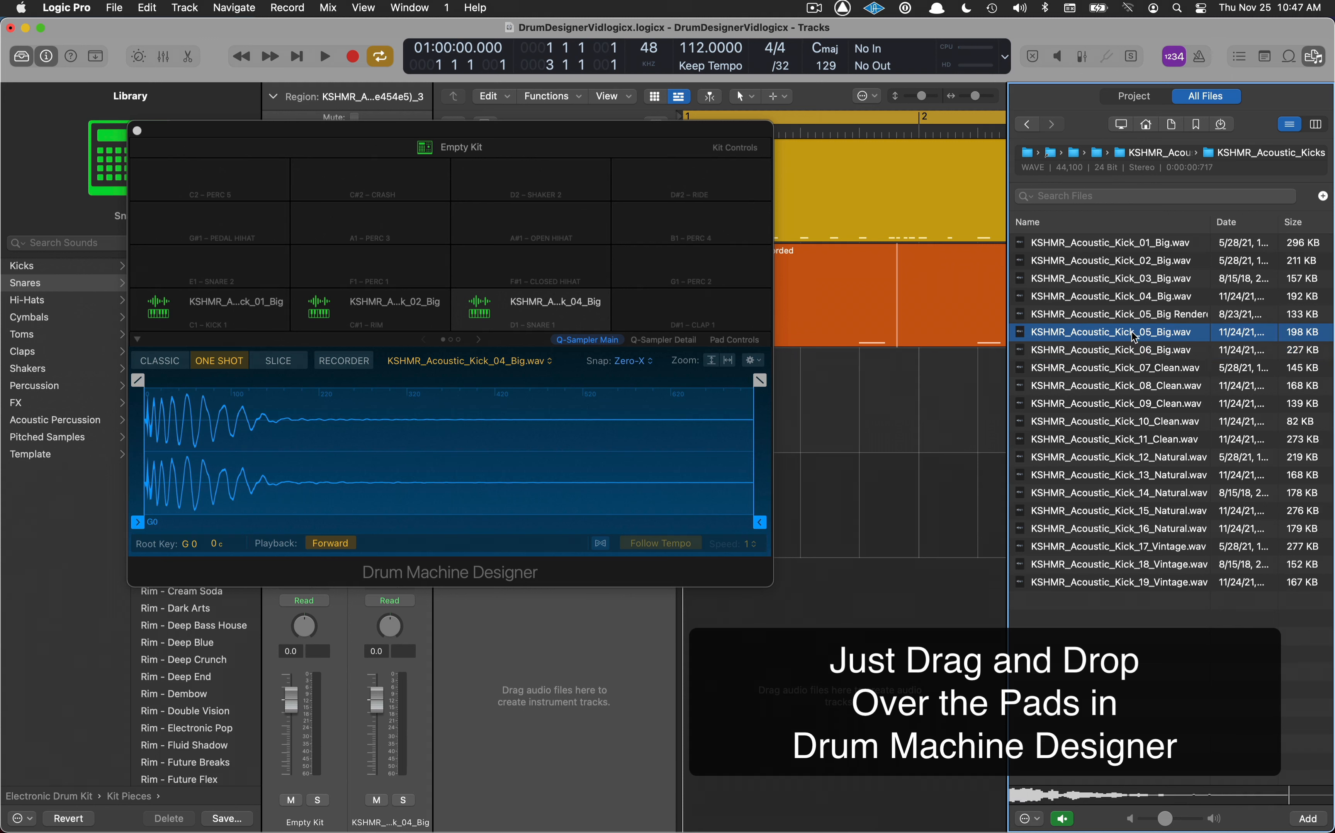
pyautogui.moveTo(710, 316)
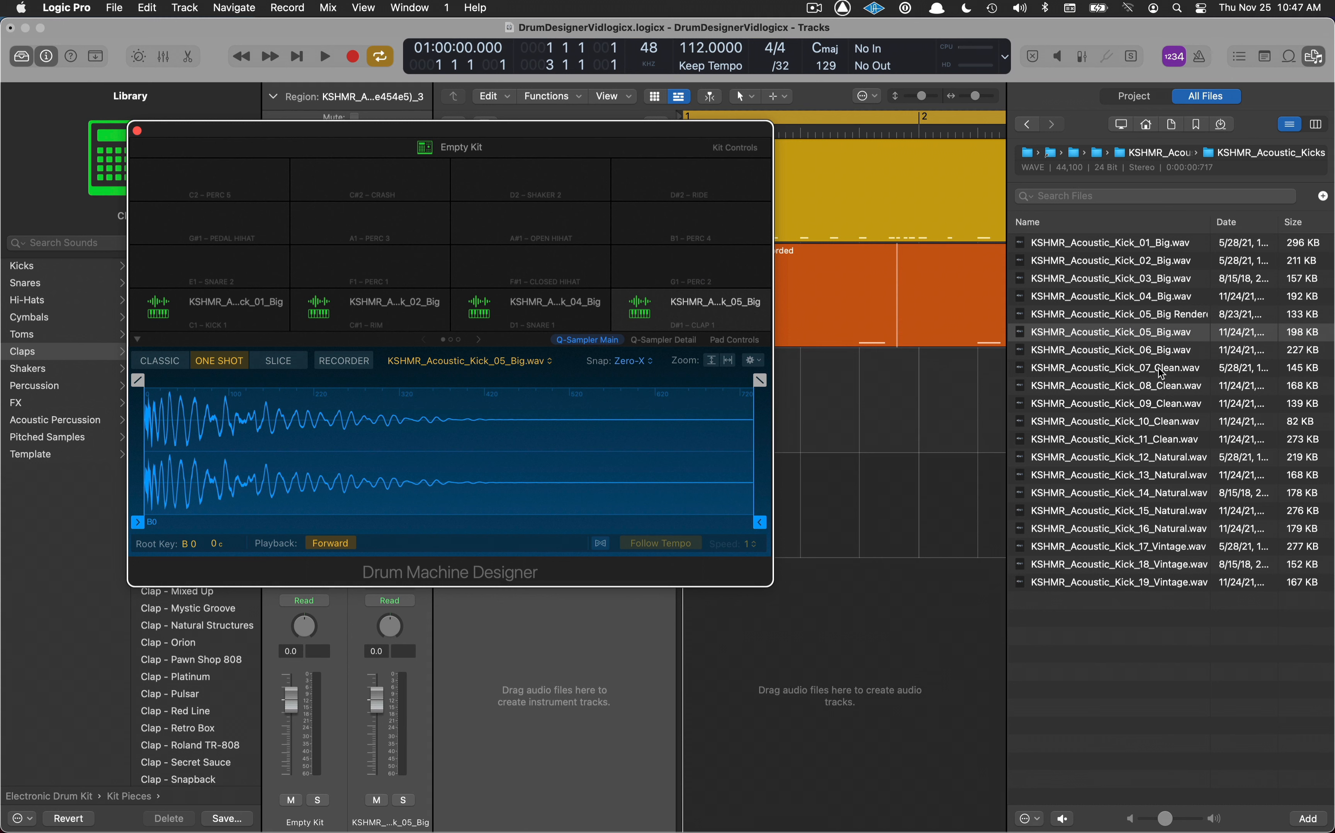
pyautogui.click(1112, 385)
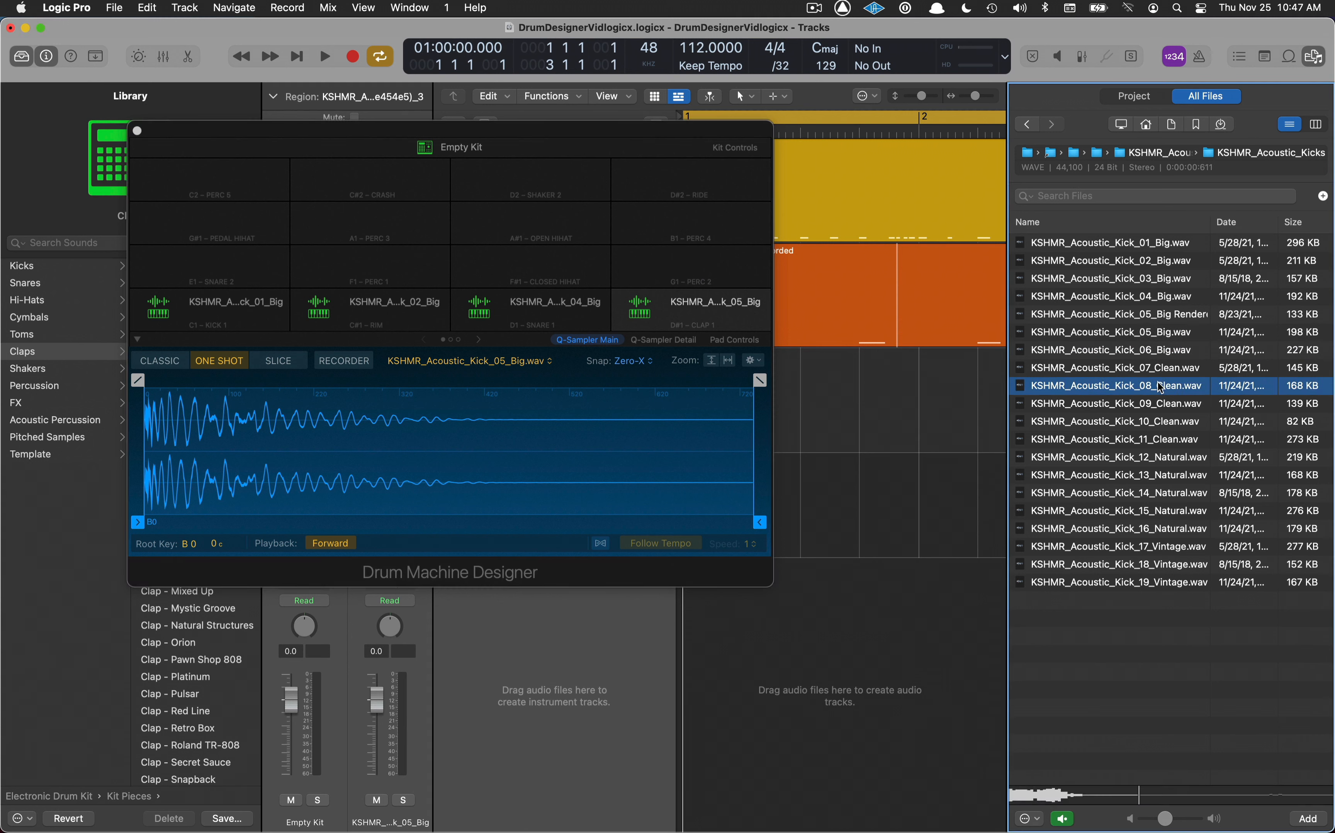
pyautogui.click(1112, 403)
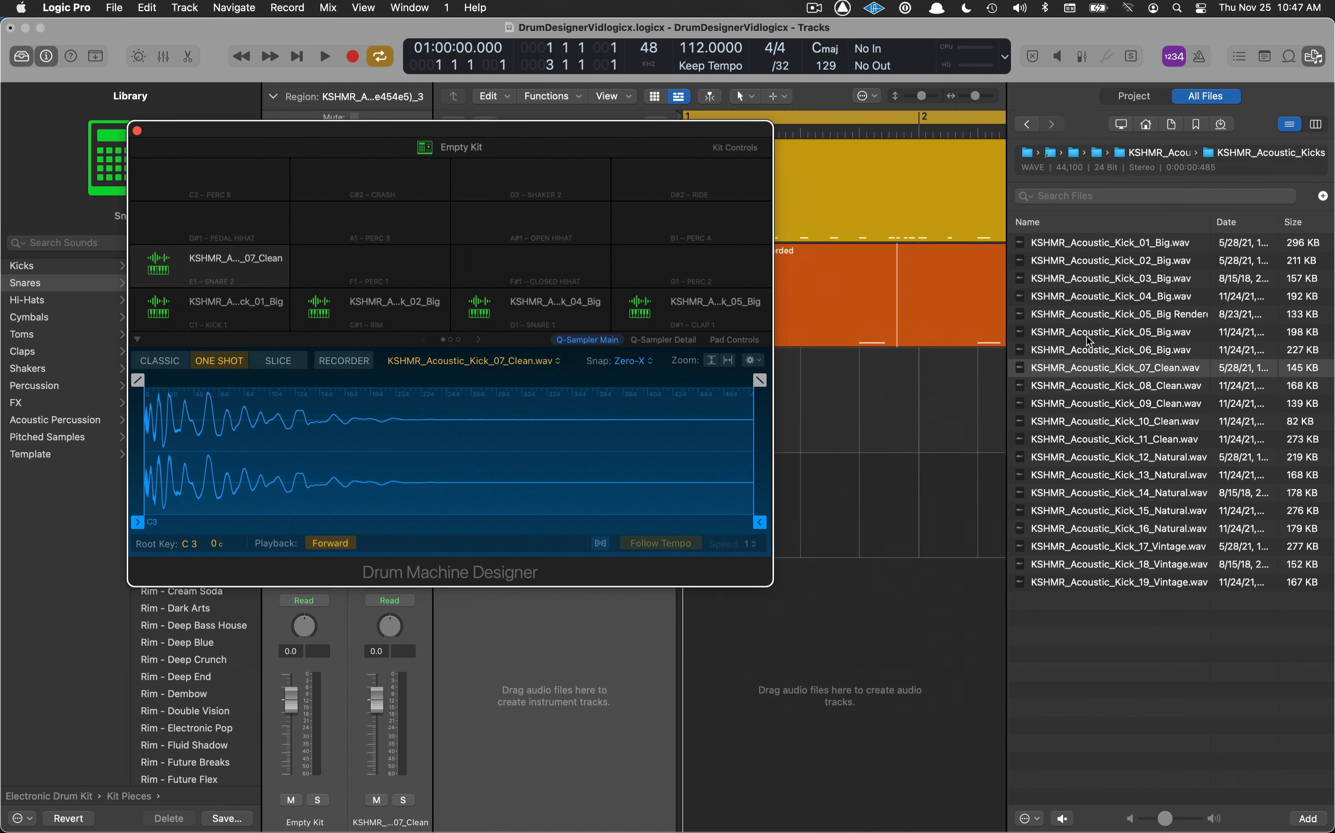
pyautogui.click(1116, 402)
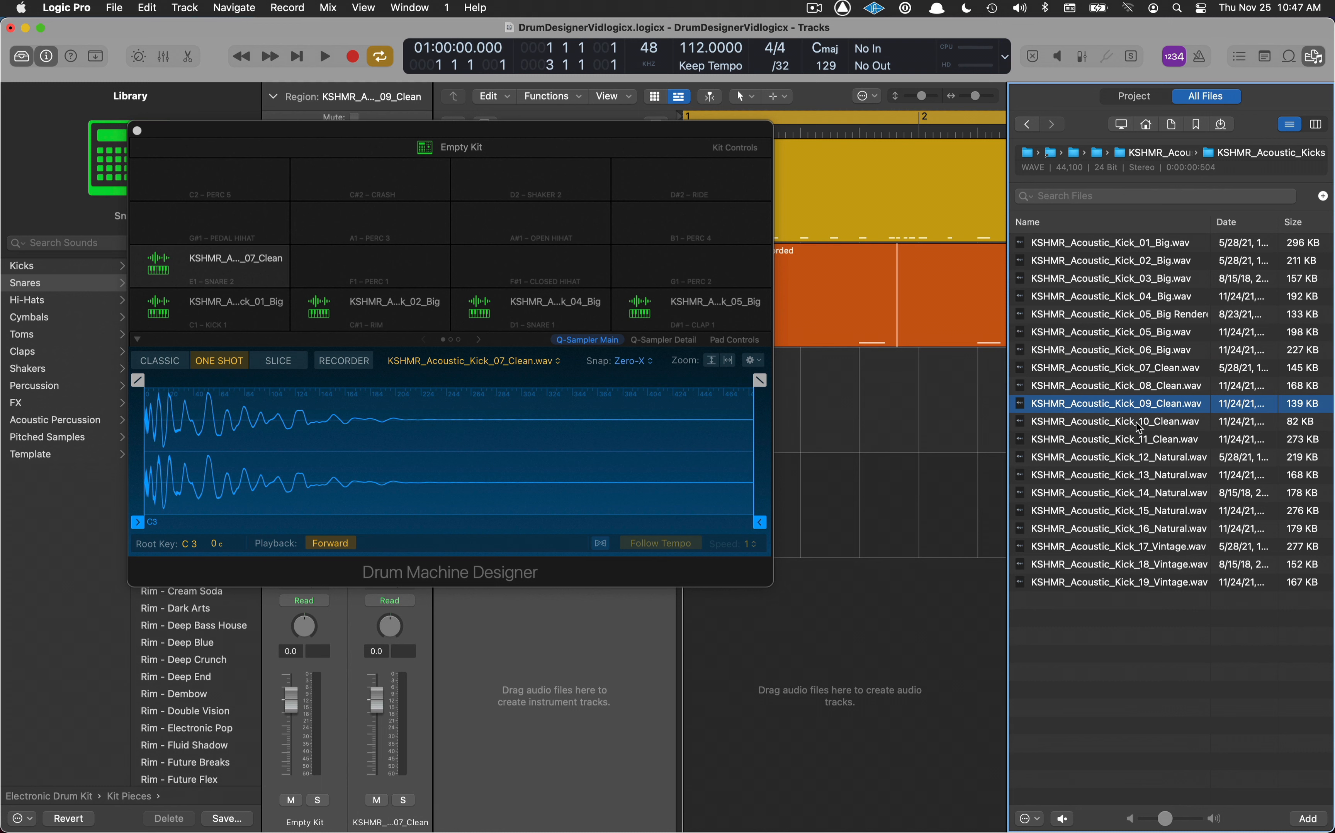
# Audition the remaining clean, natural and vintage kicks, filling pads up through F#1
pyautogui.click(1112, 439)
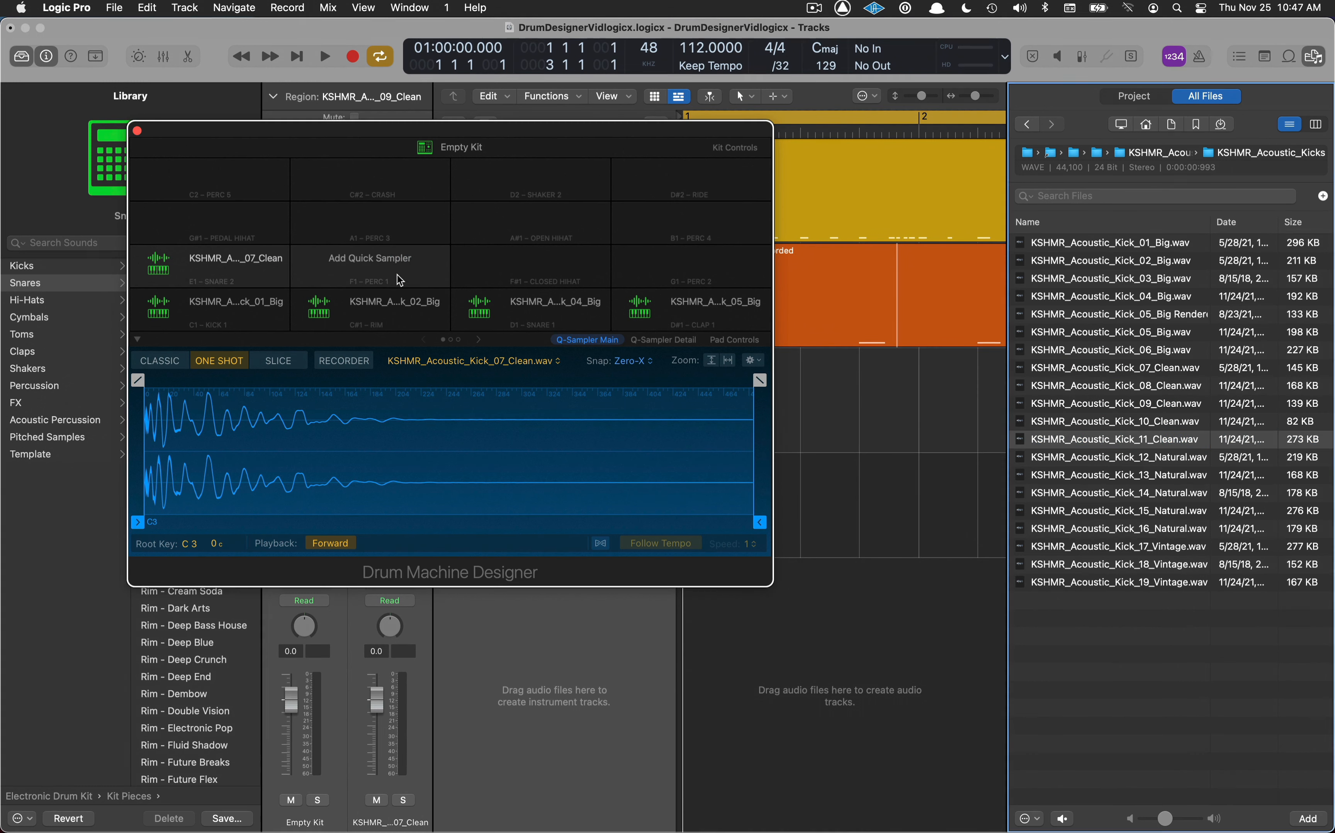
pyautogui.click(1117, 474)
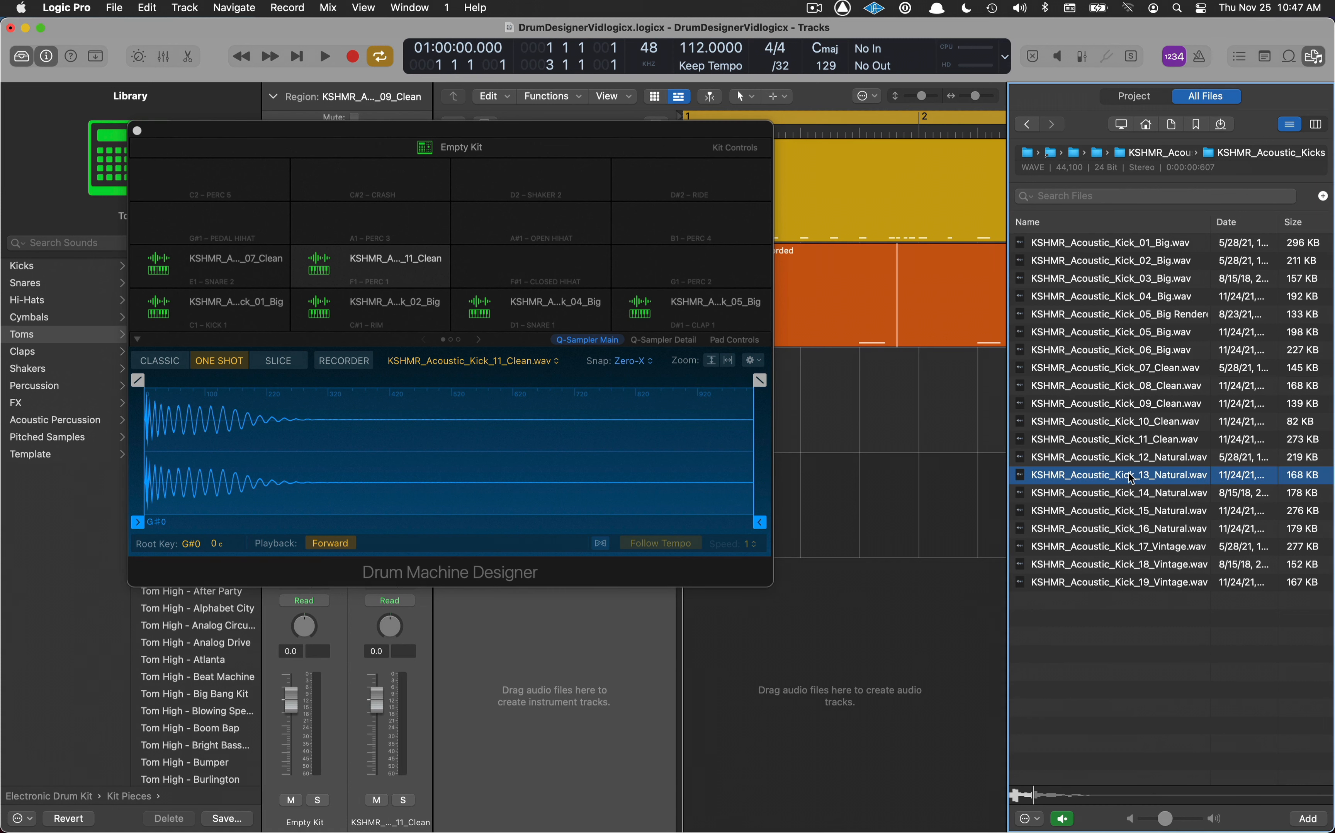
pyautogui.click(1117, 492)
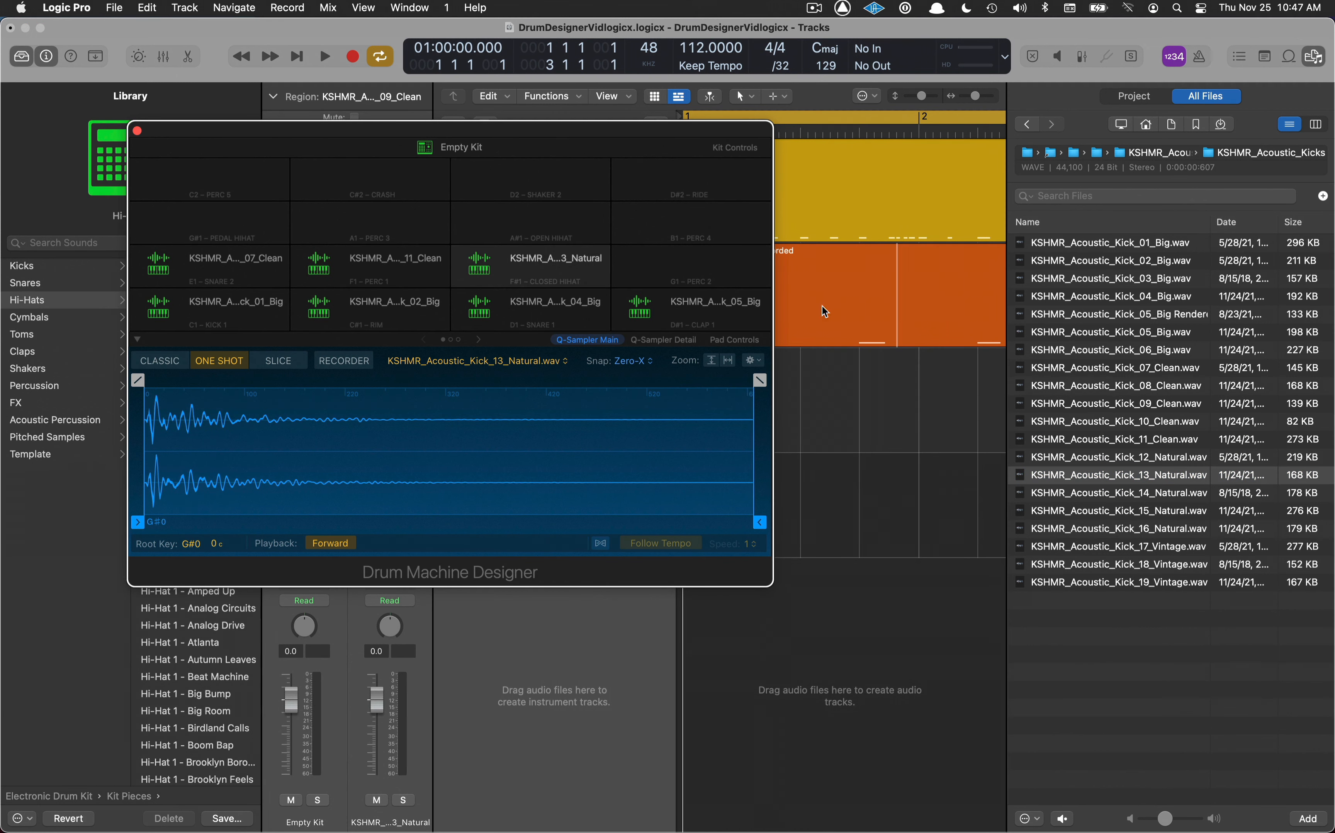
pyautogui.click(1117, 474)
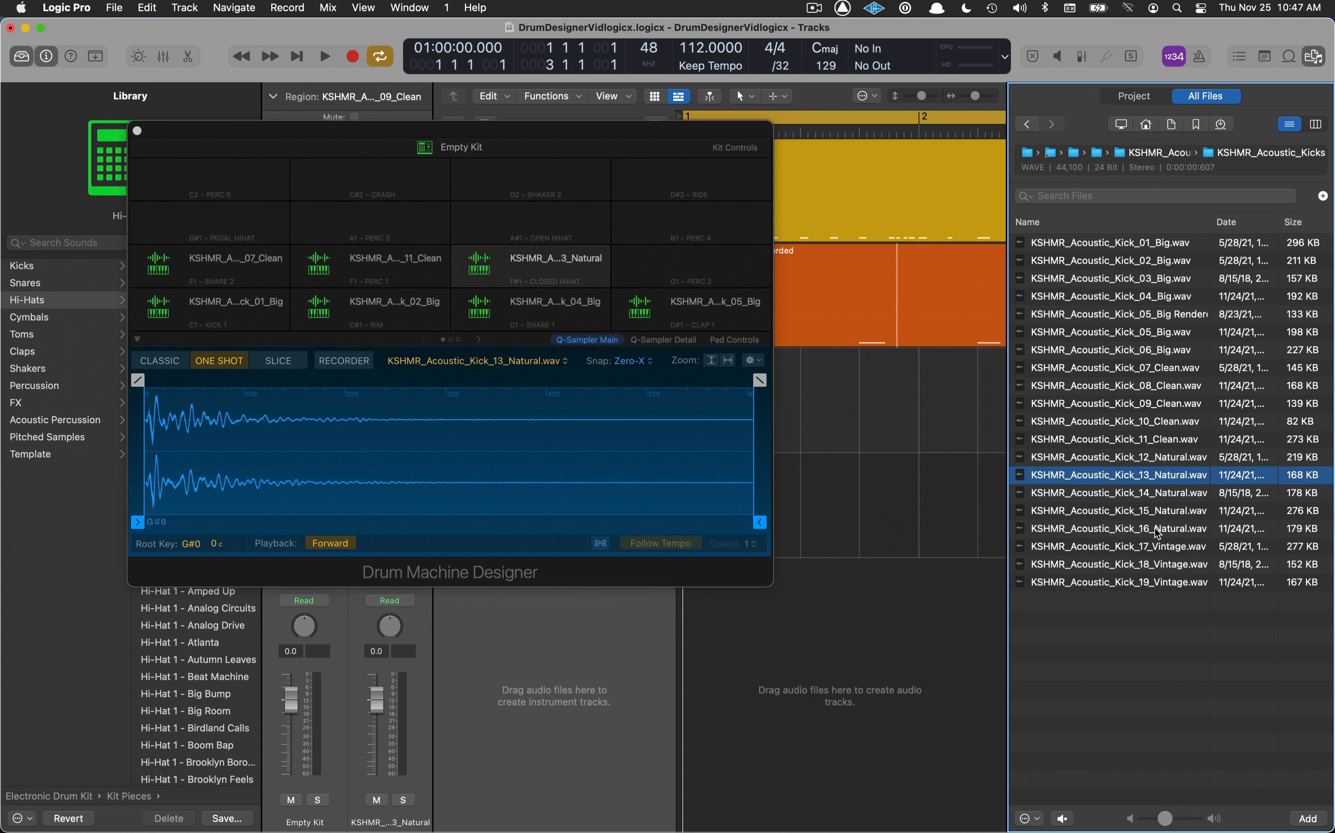
pyautogui.click(1117, 546)
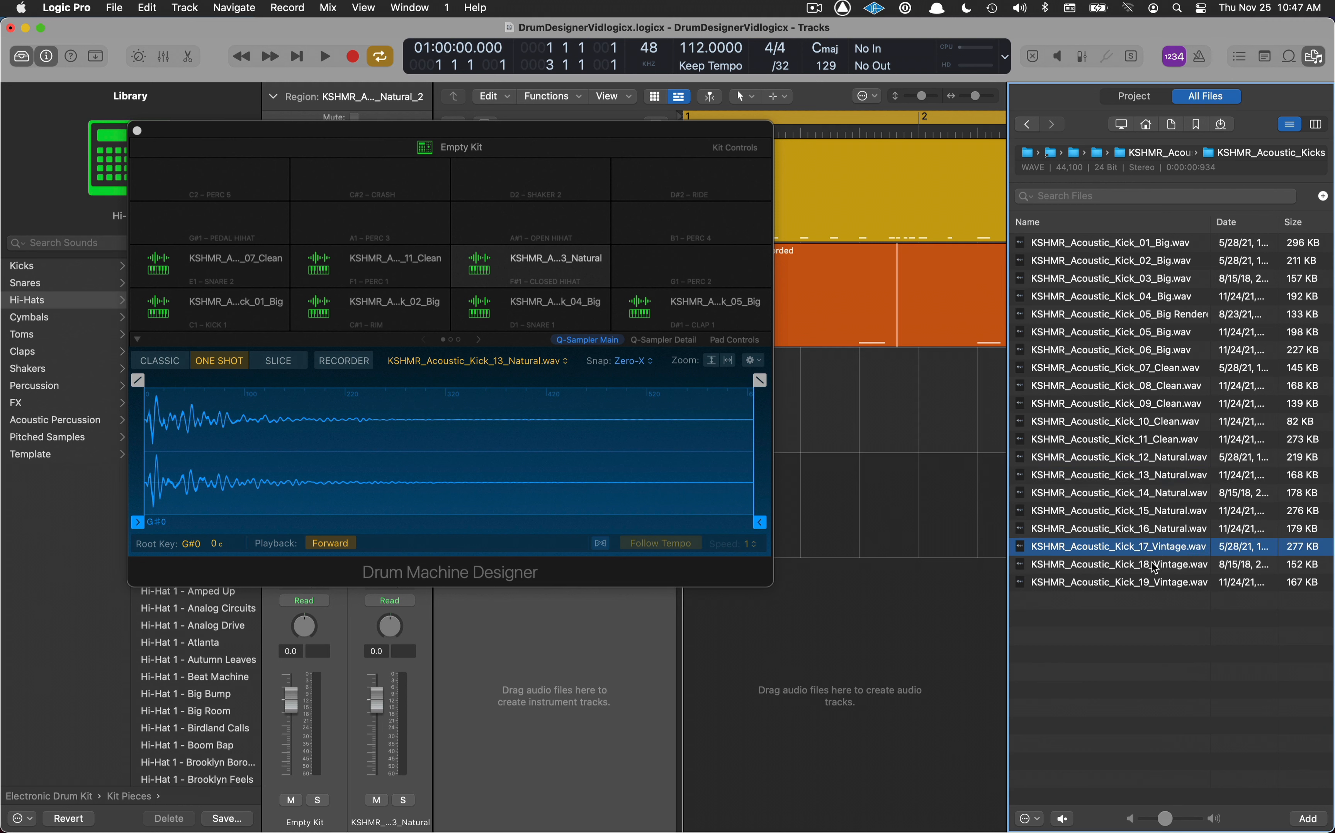
pyautogui.click(1116, 546)
pyautogui.write('K')
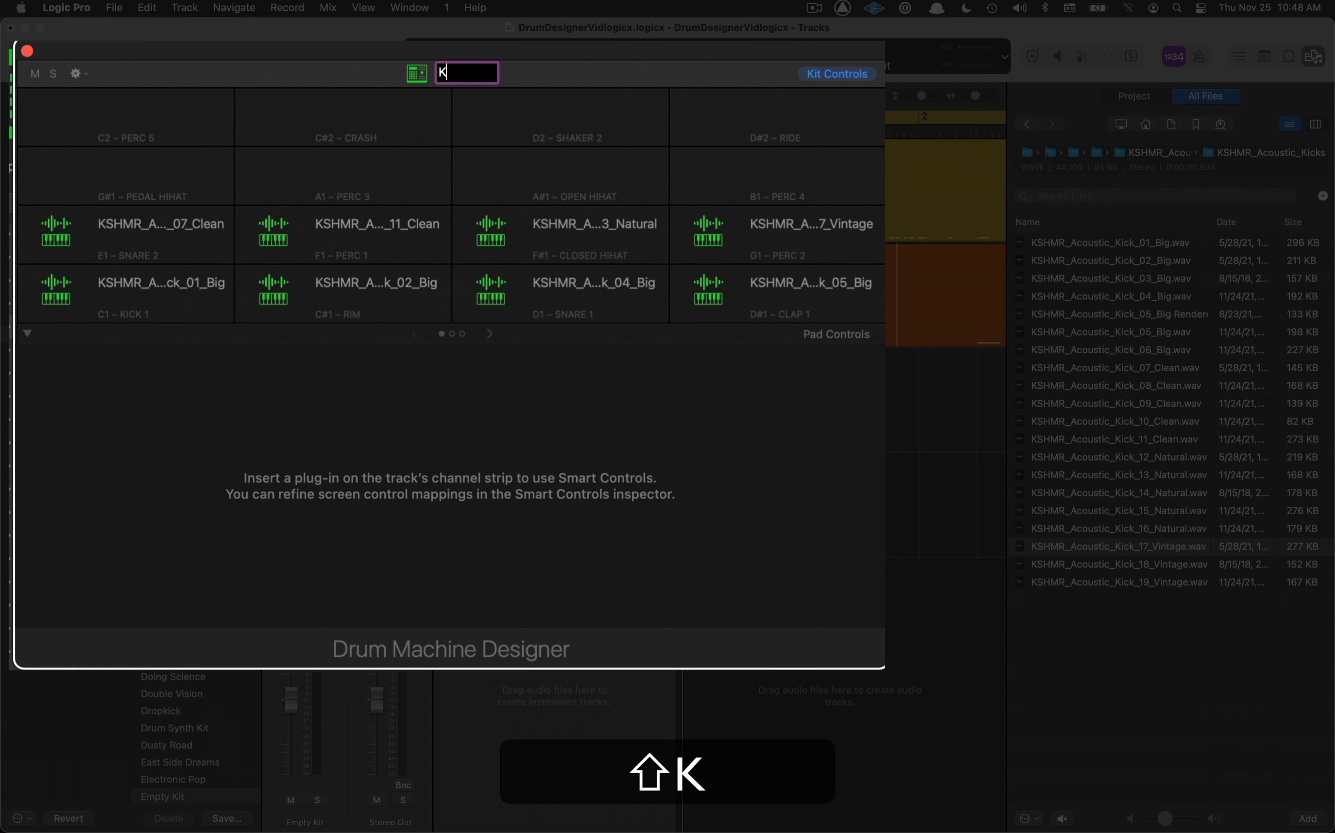
# Name the kit 'Kicks Acoustic KSHMR 2' in the Drum Machine Designer name field
pyautogui.write('icks A')
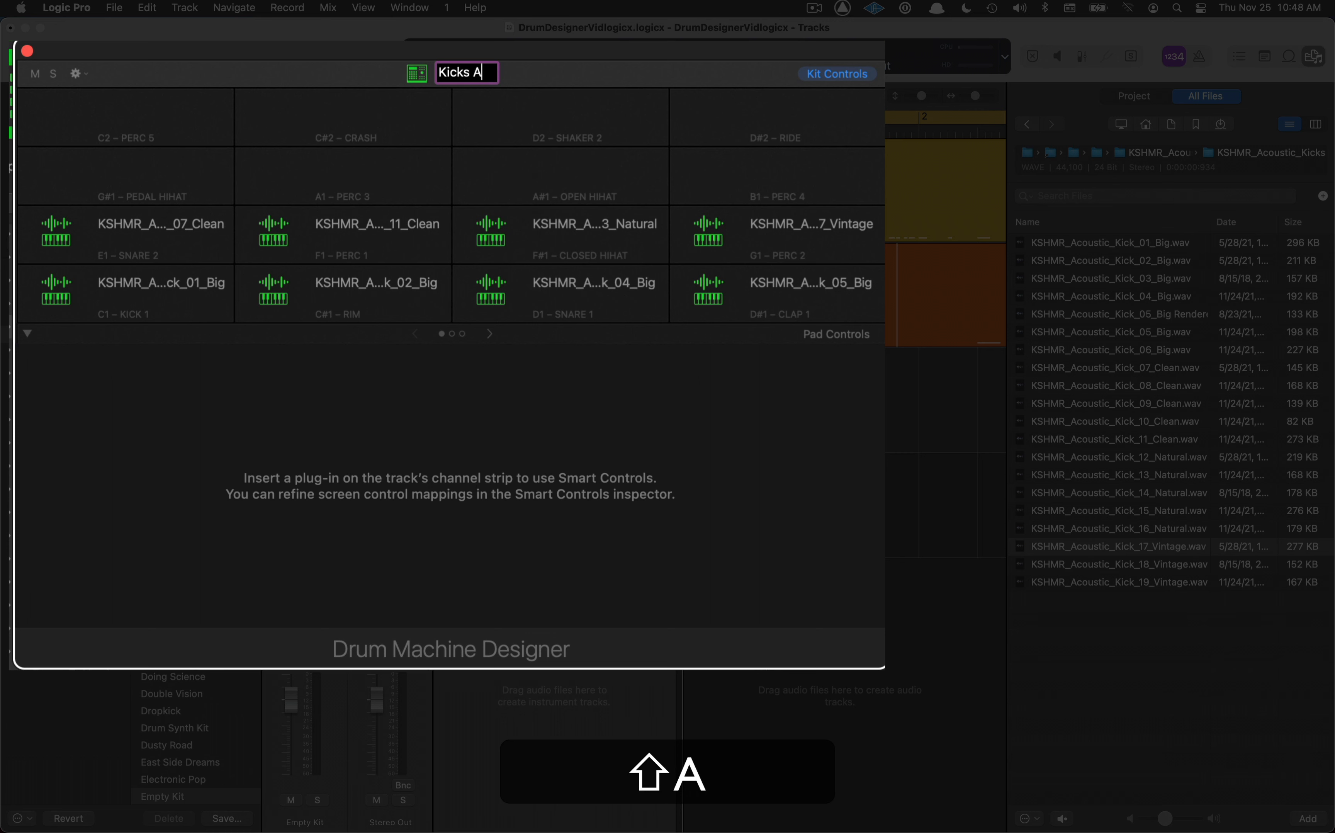
pyautogui.write('Acoustic')
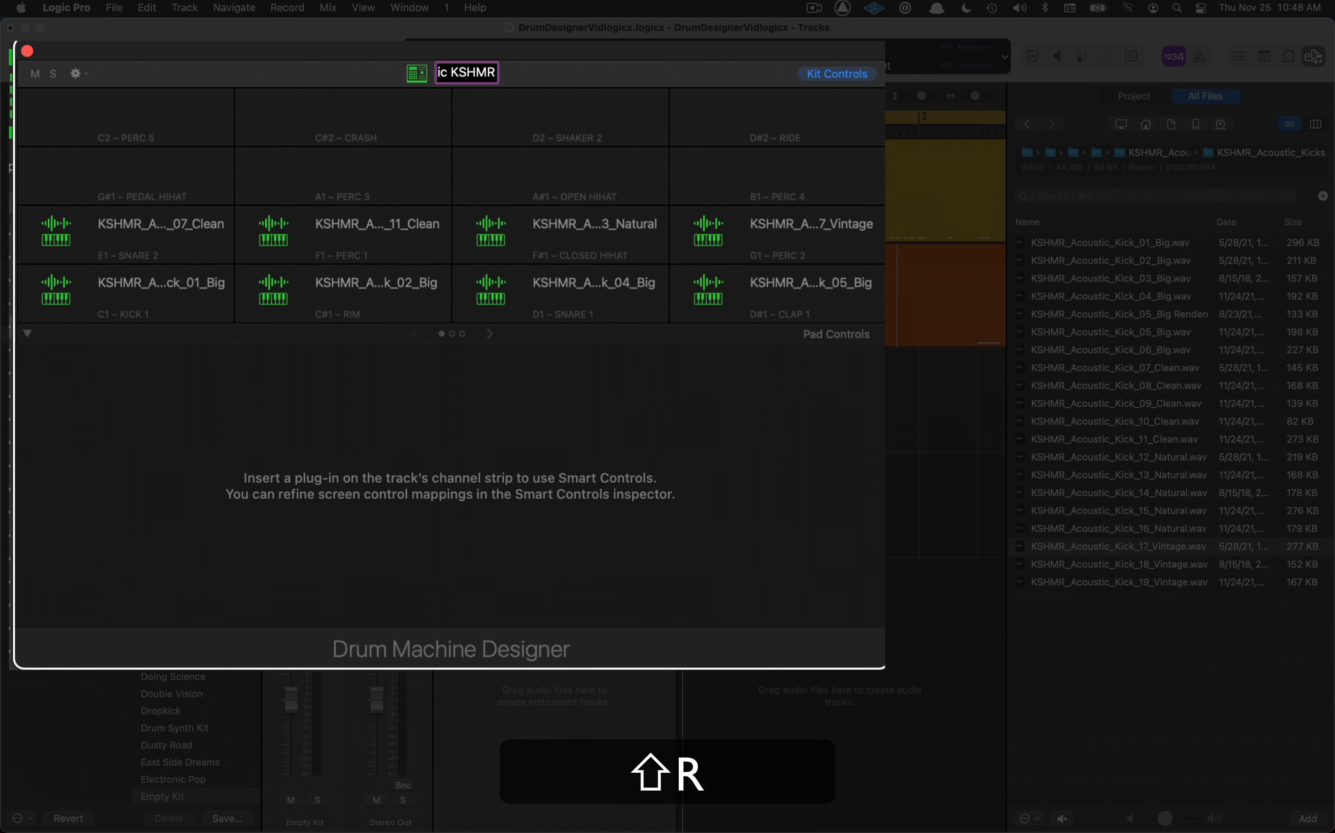
pyautogui.write('KSHMR 2')
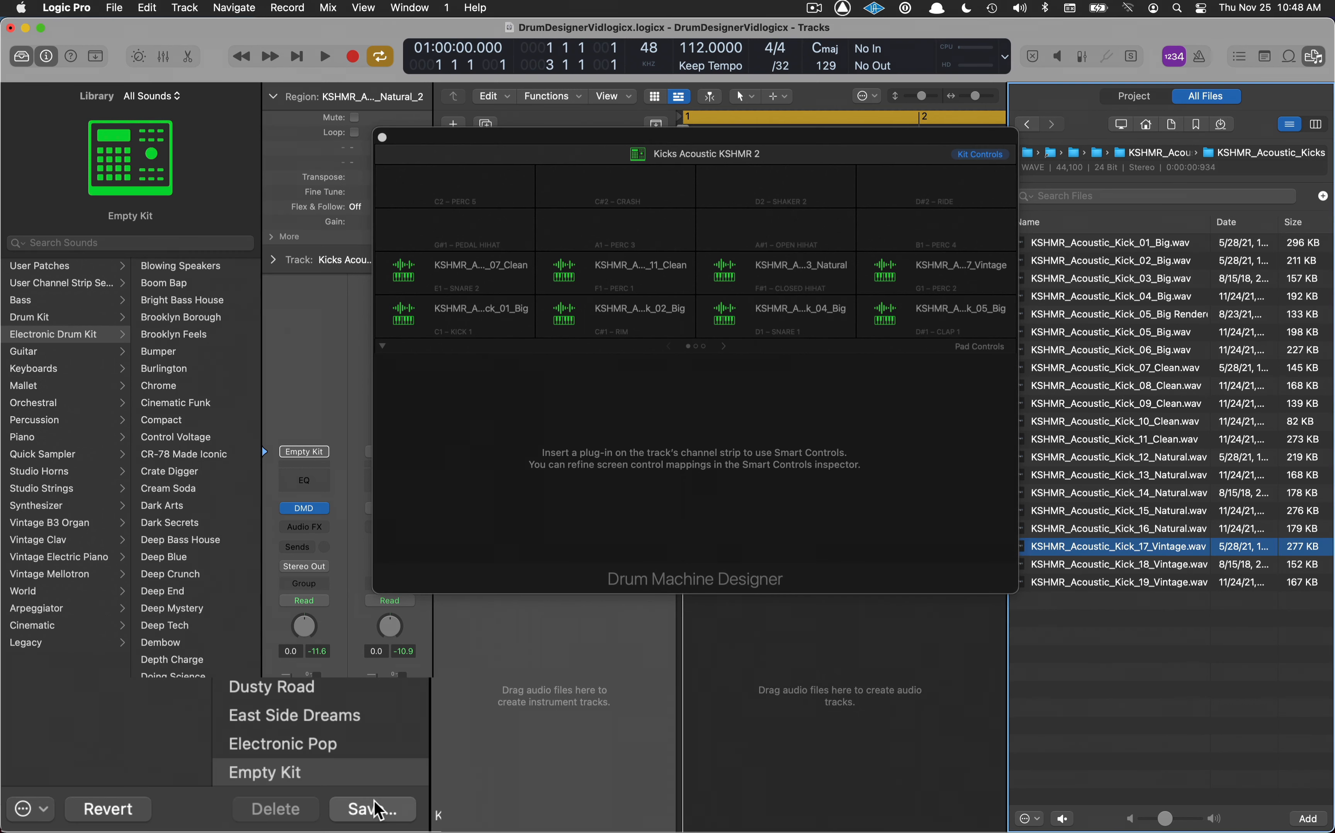
# Save the kit as a patch in the User Patches Drum Kits folder and close the kit window
pyautogui.click(371, 808)
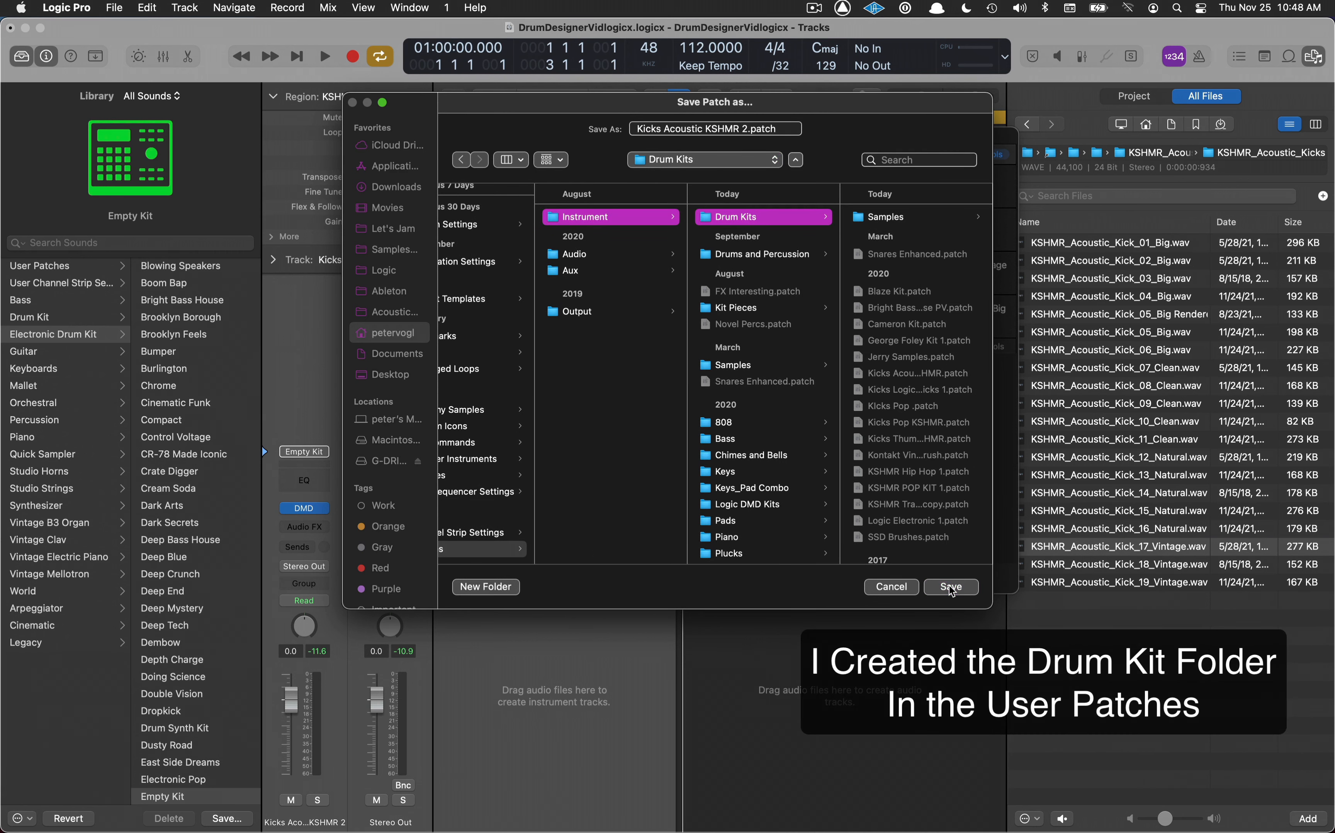
pyautogui.click(951, 587)
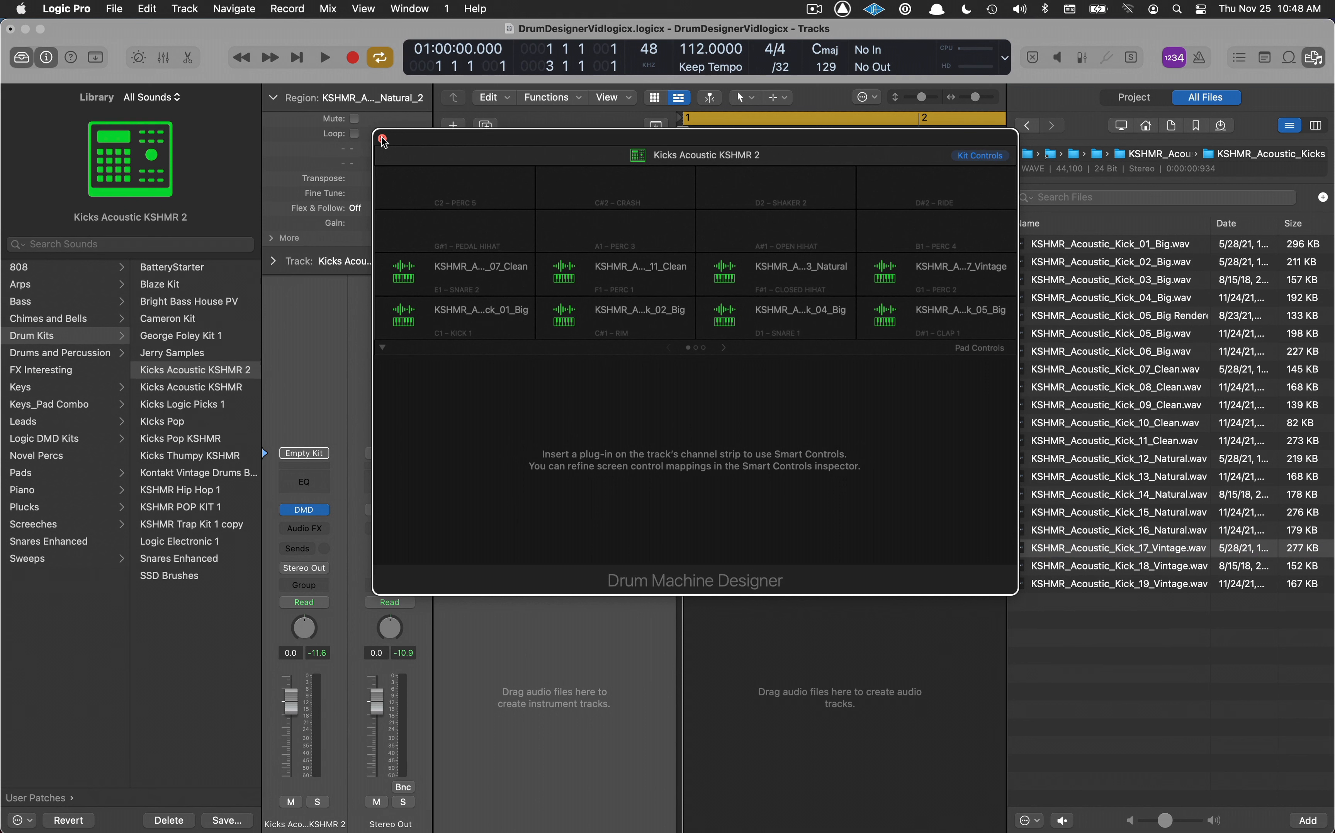
pyautogui.click(383, 139)
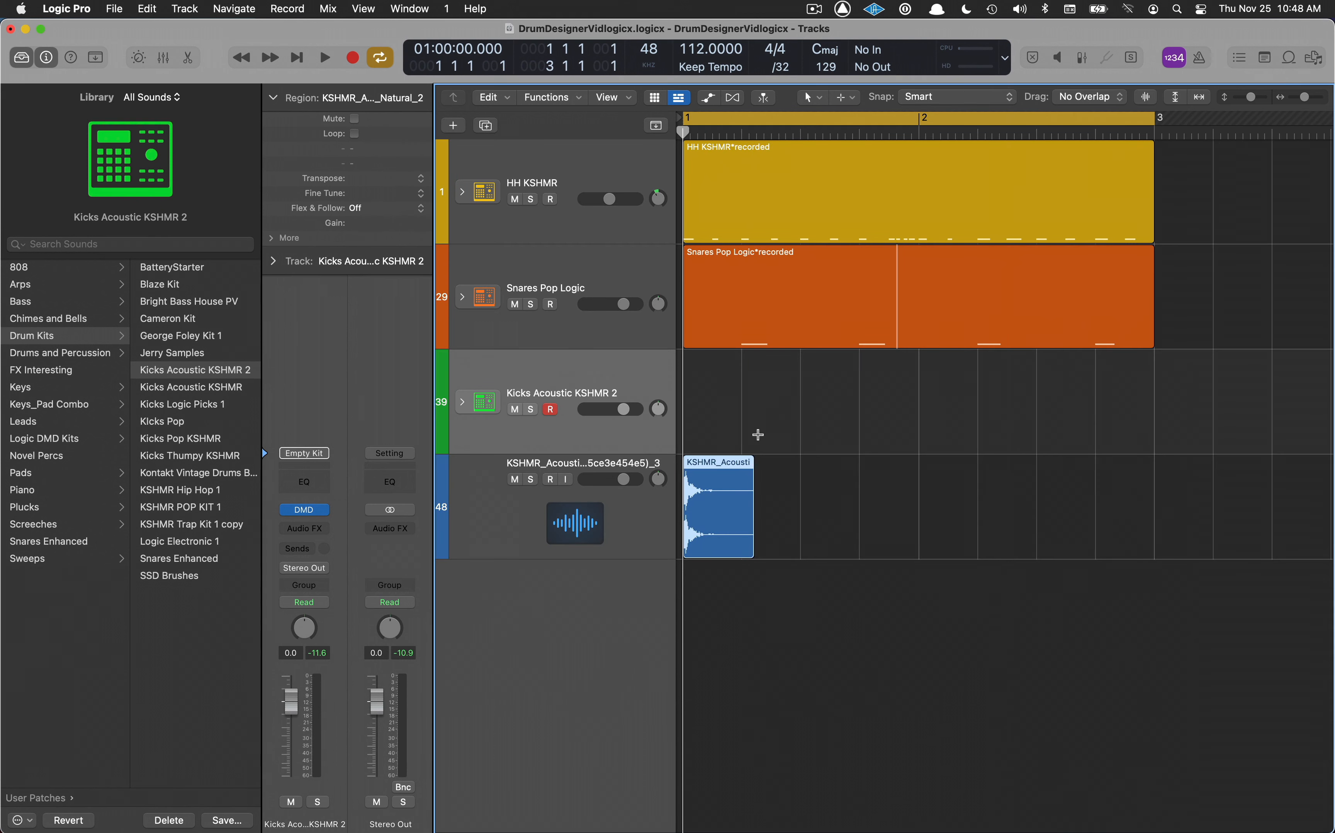
# Delete the leftover KSHMR kick audio track along with its region, confirming the alert
pyautogui.click(562, 507)
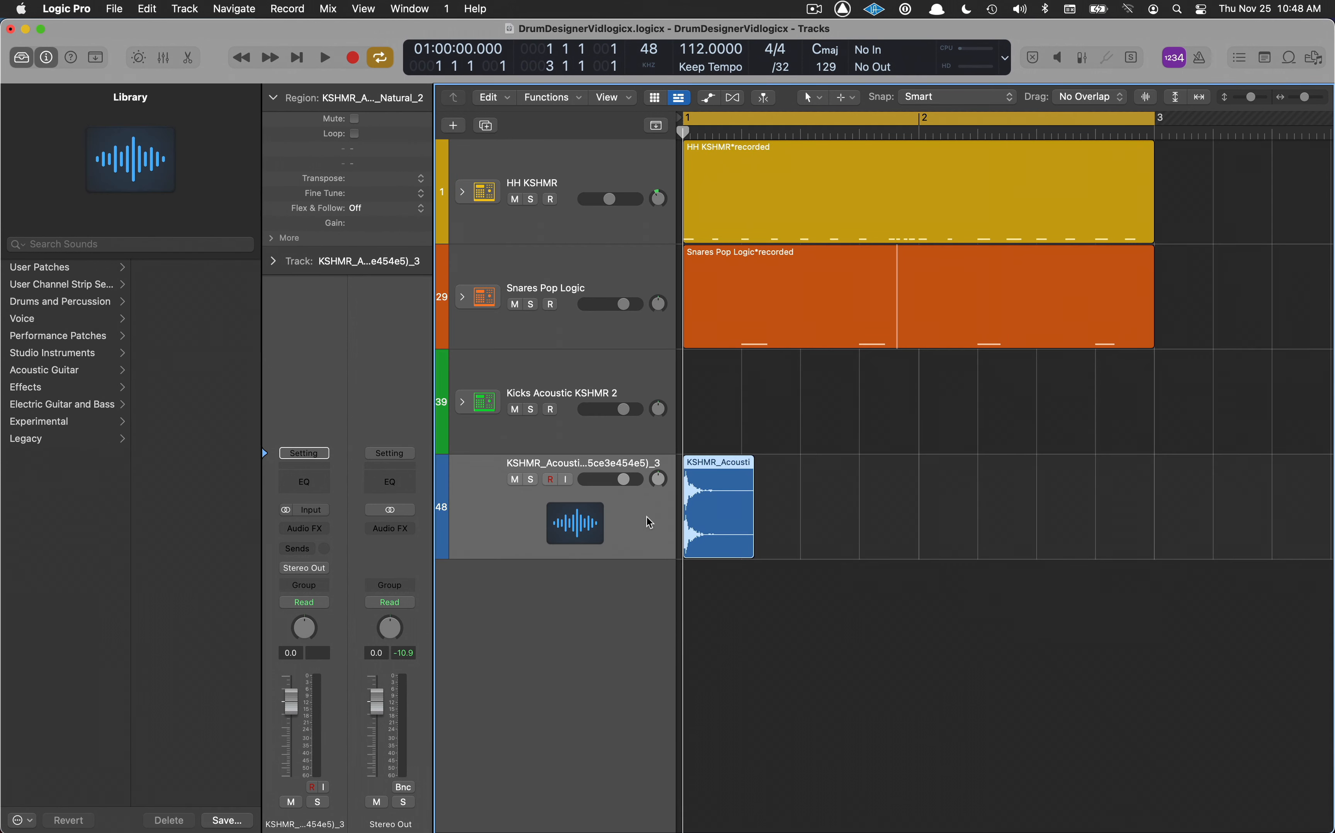
pyautogui.click(169, 820)
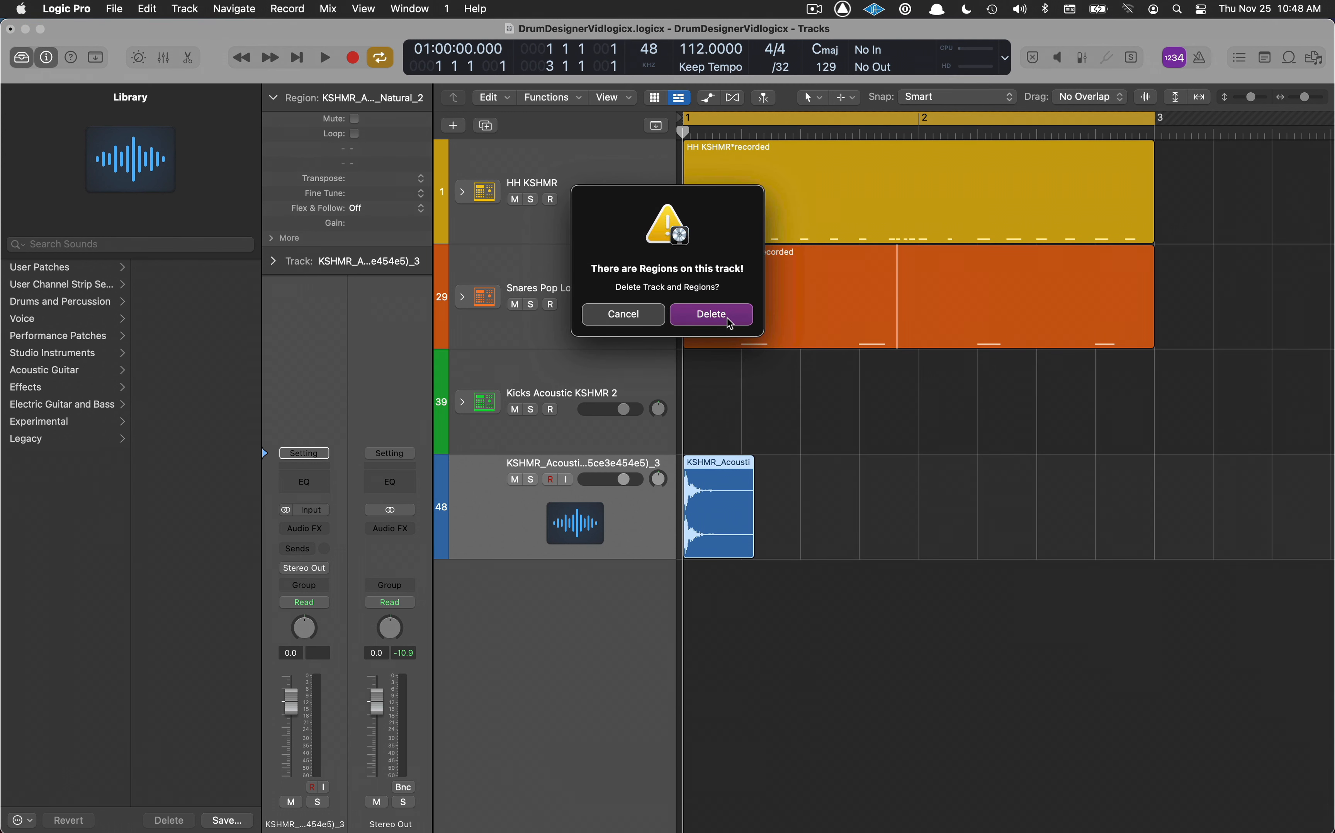
pyautogui.click(710, 314)
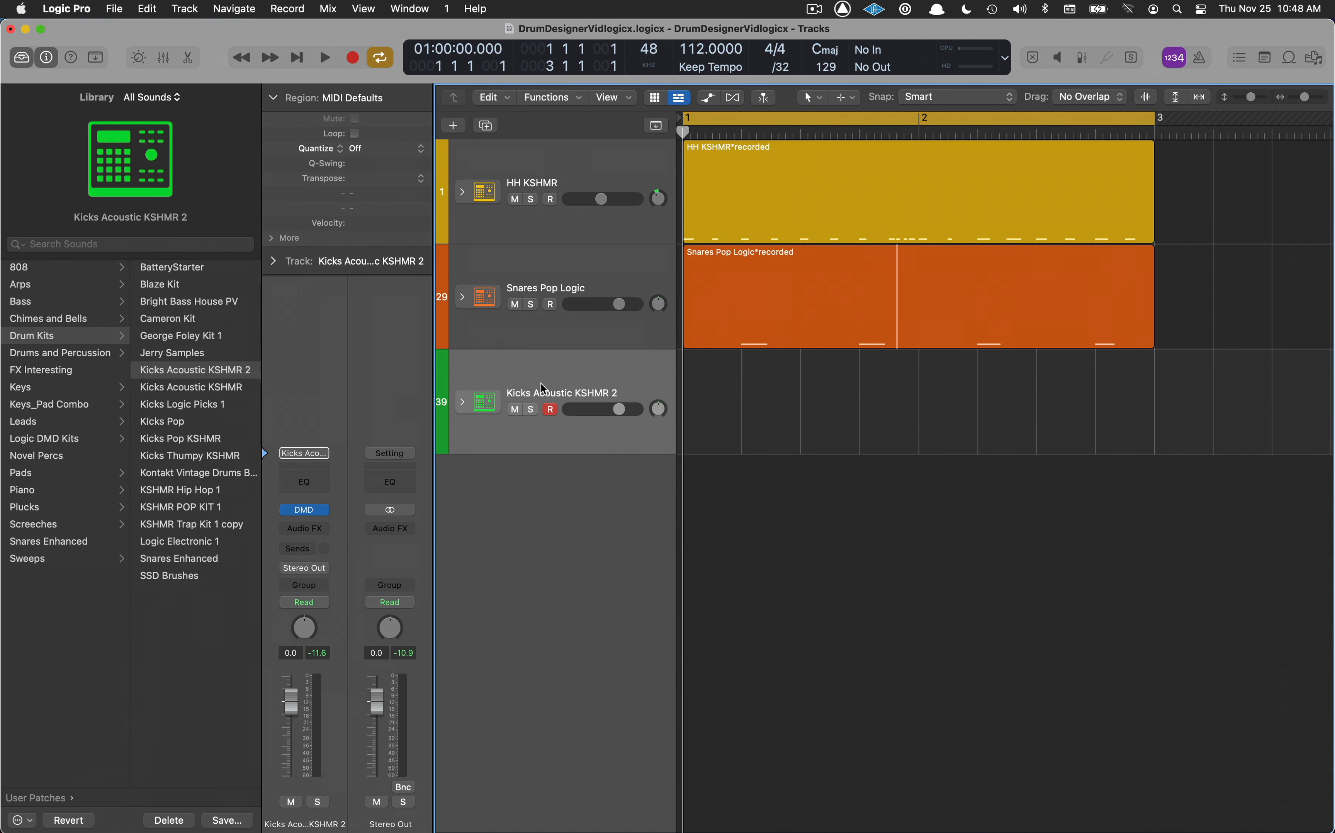
pyautogui.moveTo(637, 372)
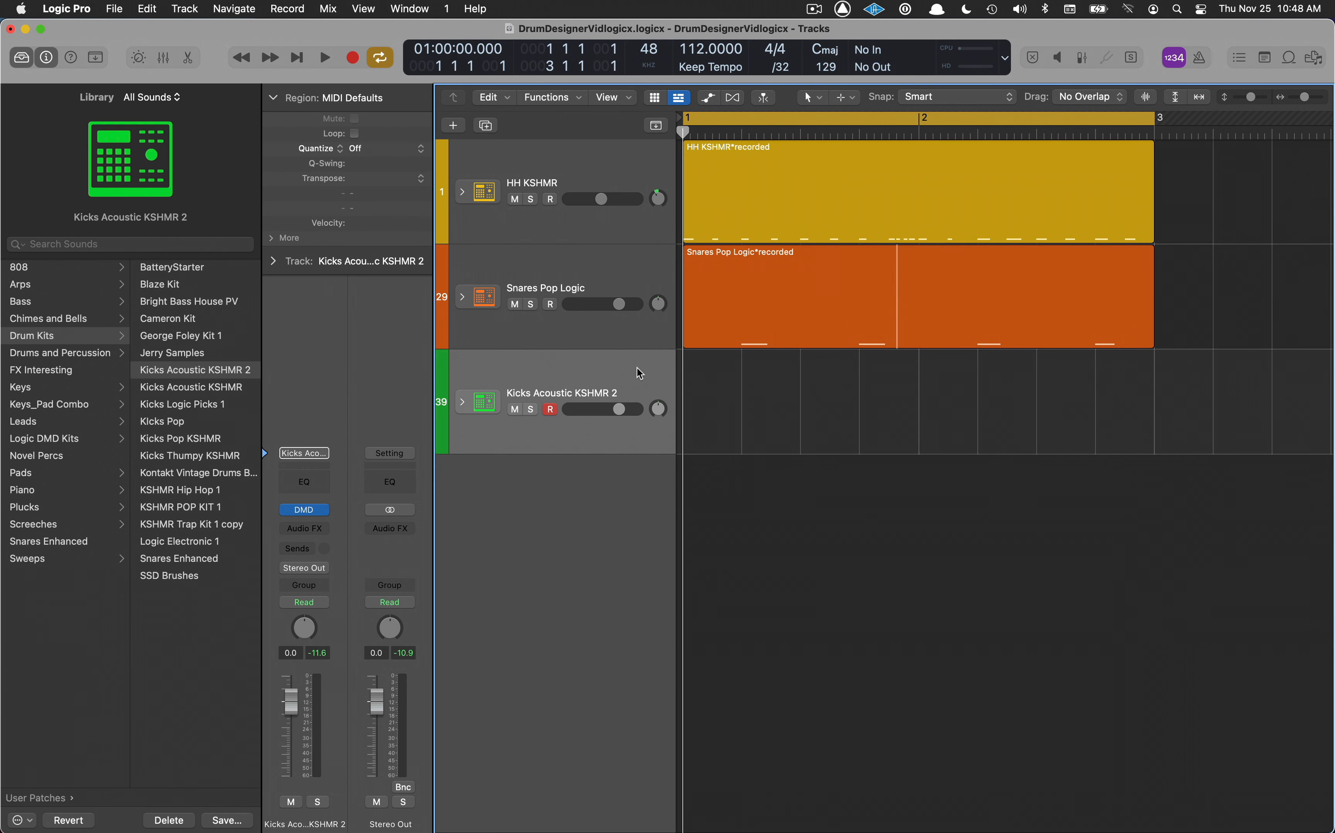
# Record a kick pattern on the new track and quantize the region to 1/16 Note
pyautogui.click(324, 57)
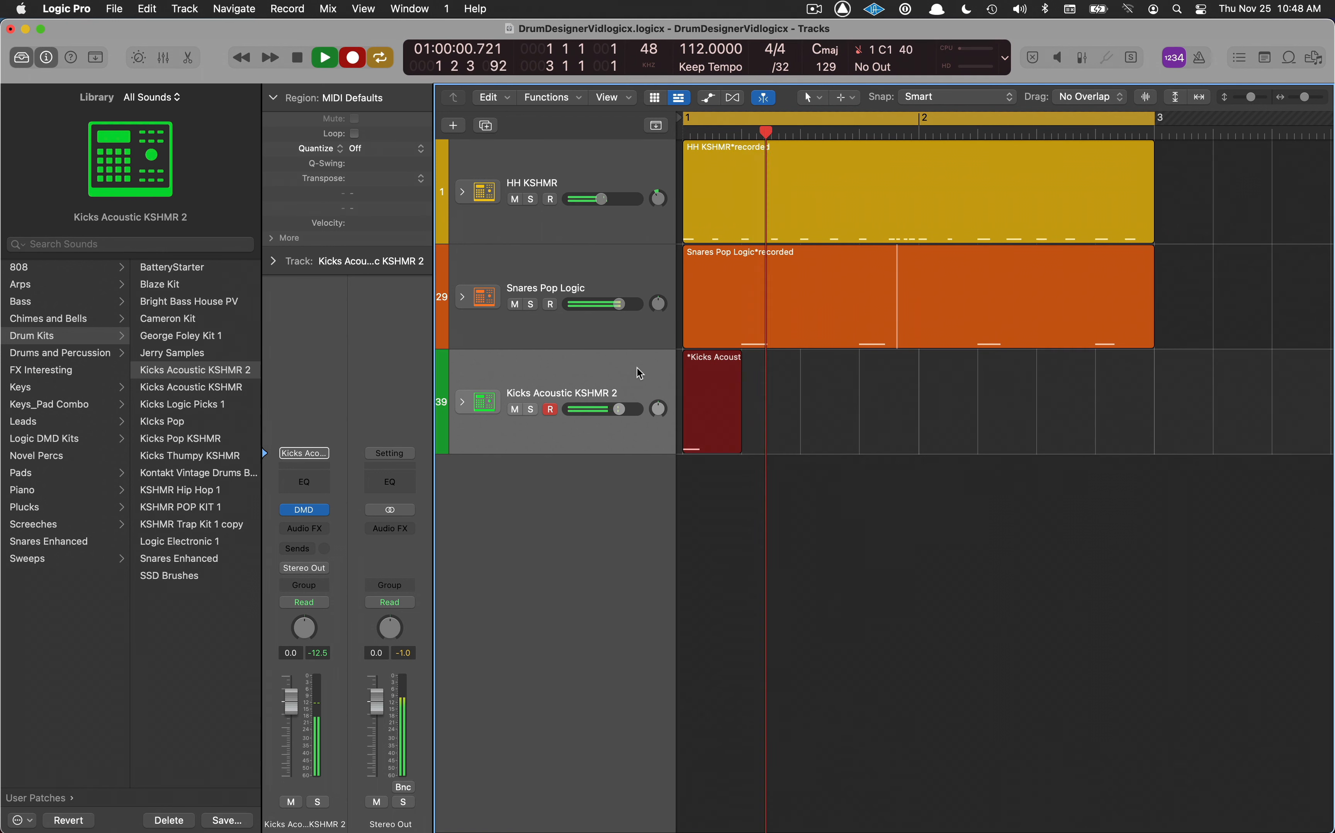
pyautogui.click(323, 57)
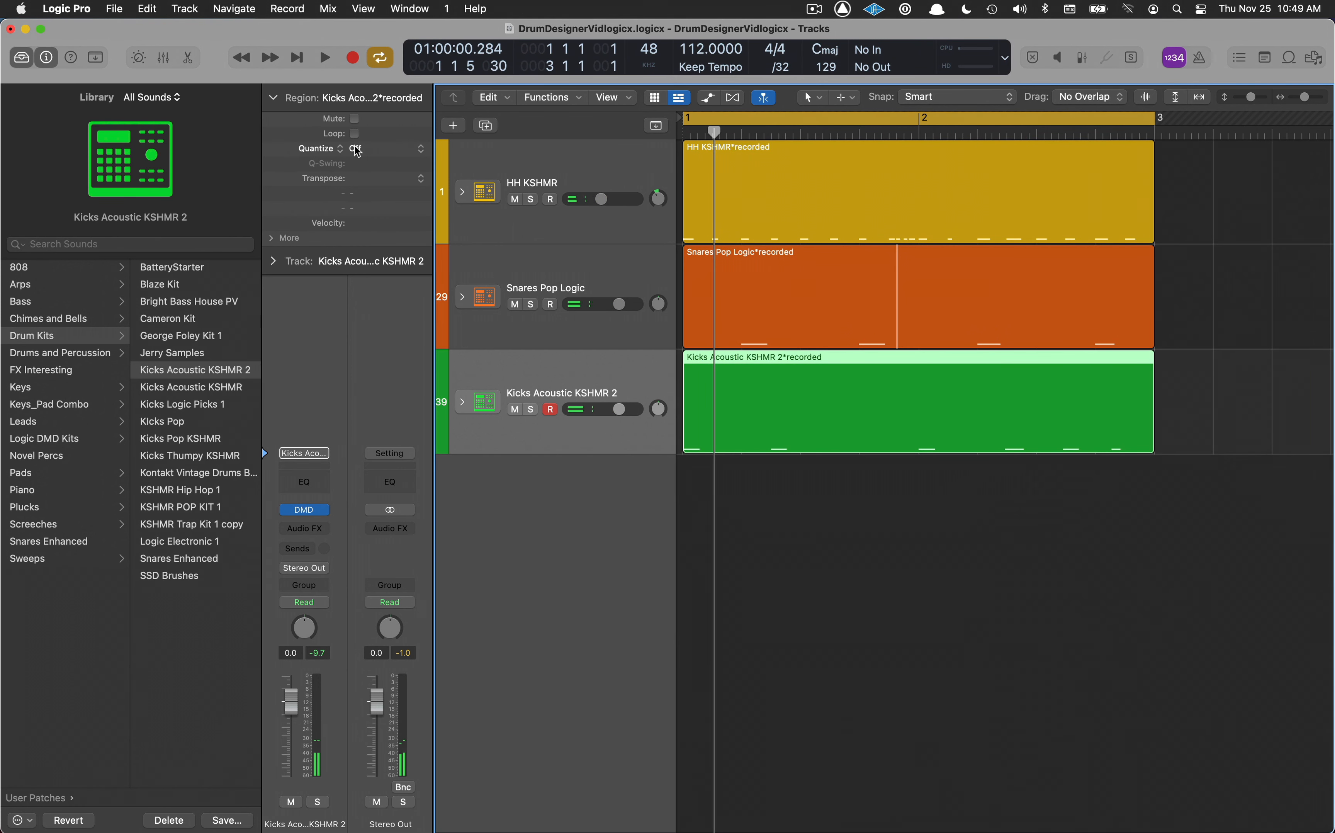
pyautogui.click(356, 148)
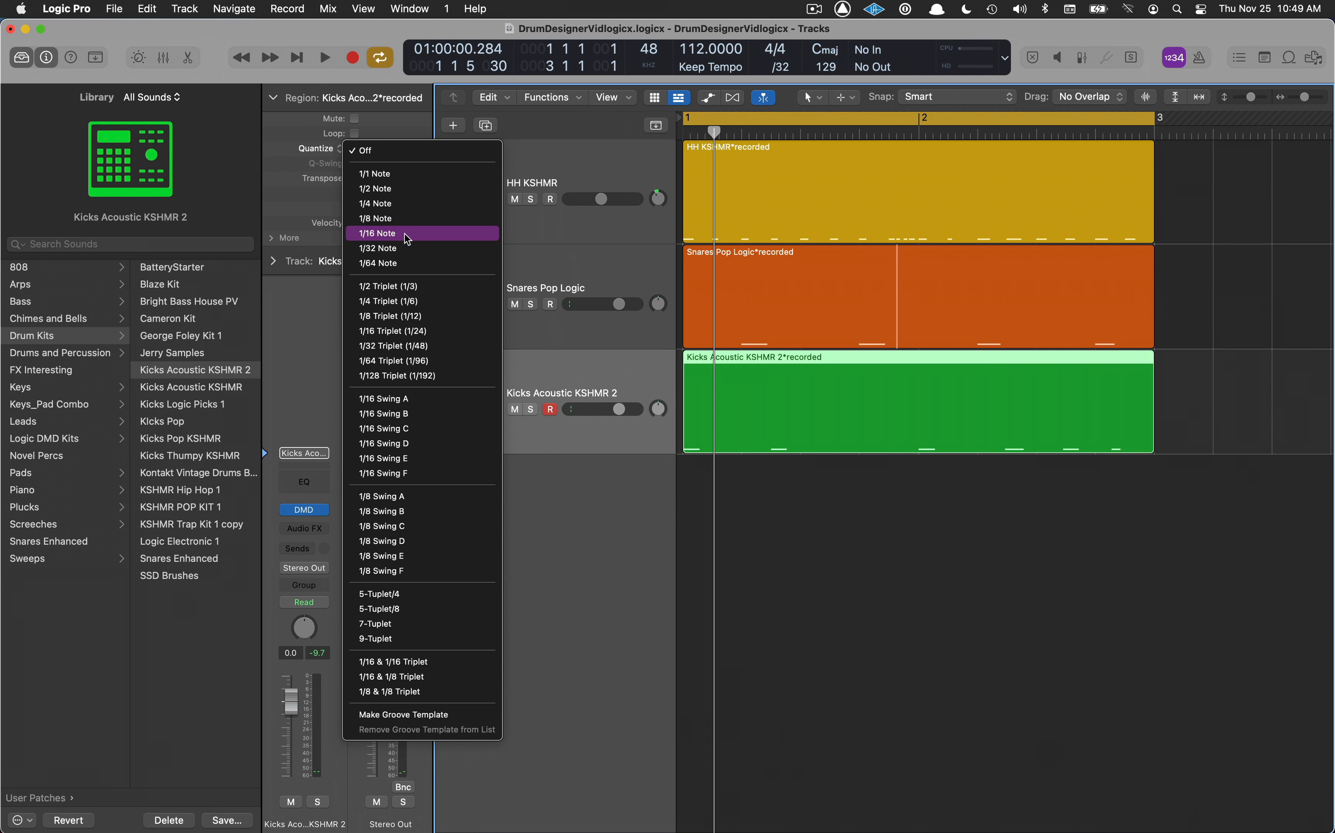
pyautogui.click(377, 233)
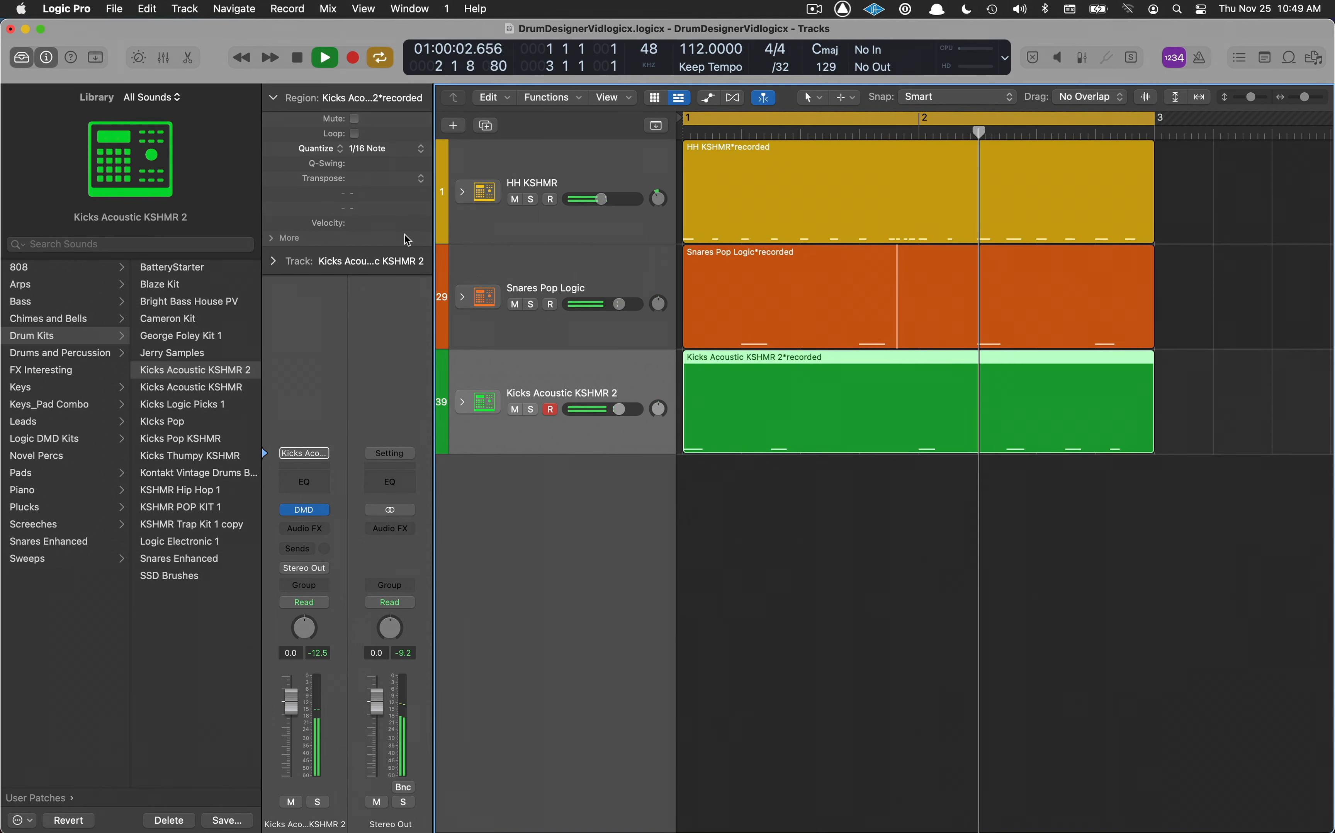
pyautogui.click(324, 57)
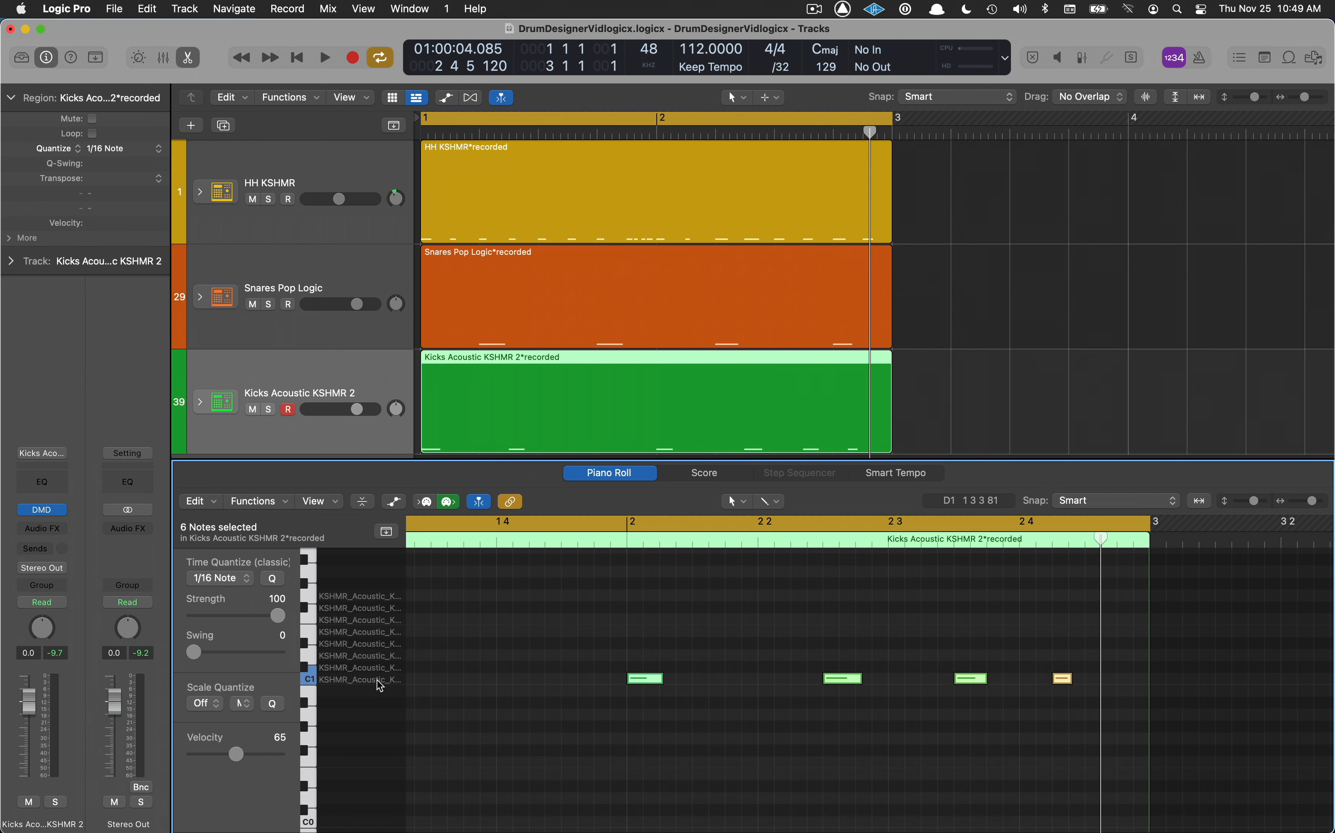
# Shift the six recorded kick notes up one key to another kick sample, with MIDI Out off
pyautogui.click(324, 57)
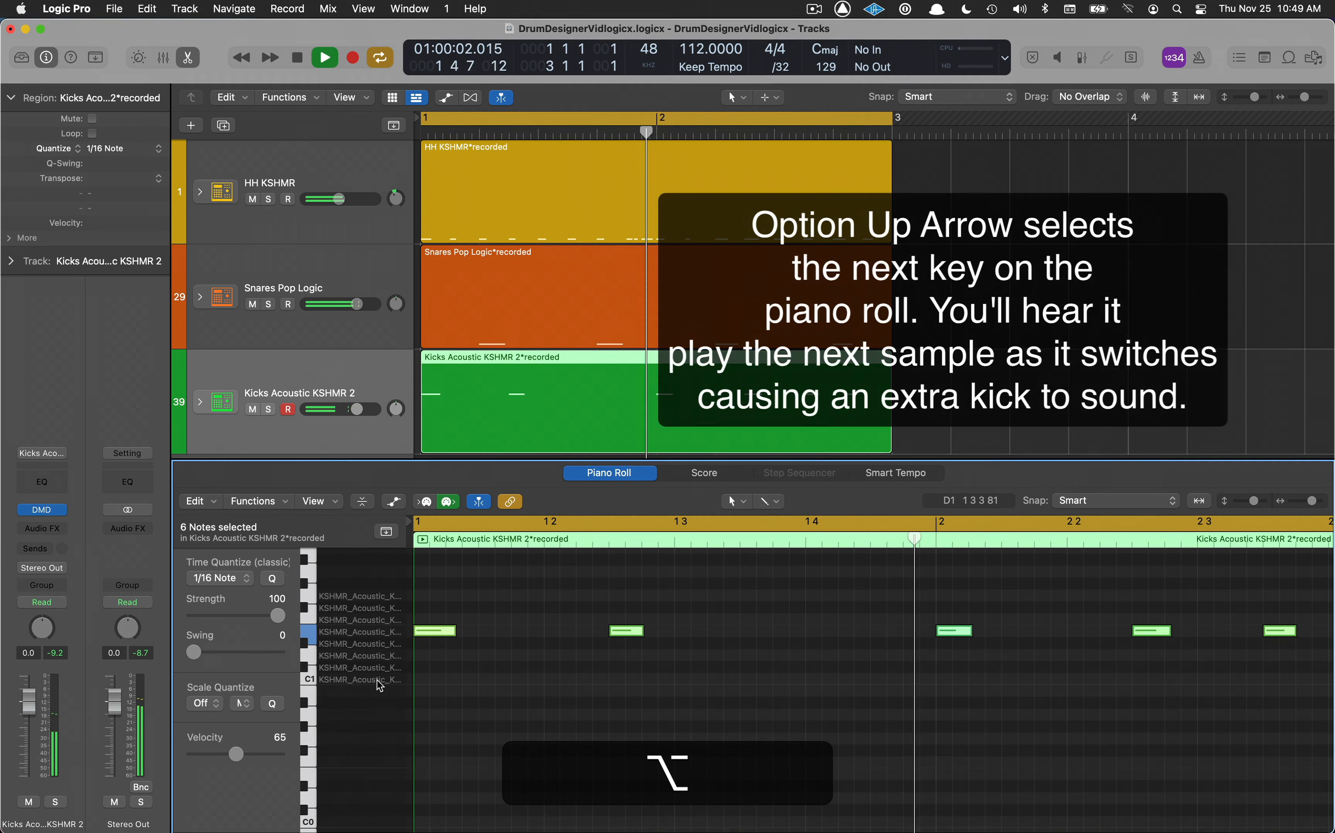
pyautogui.press('option+up')
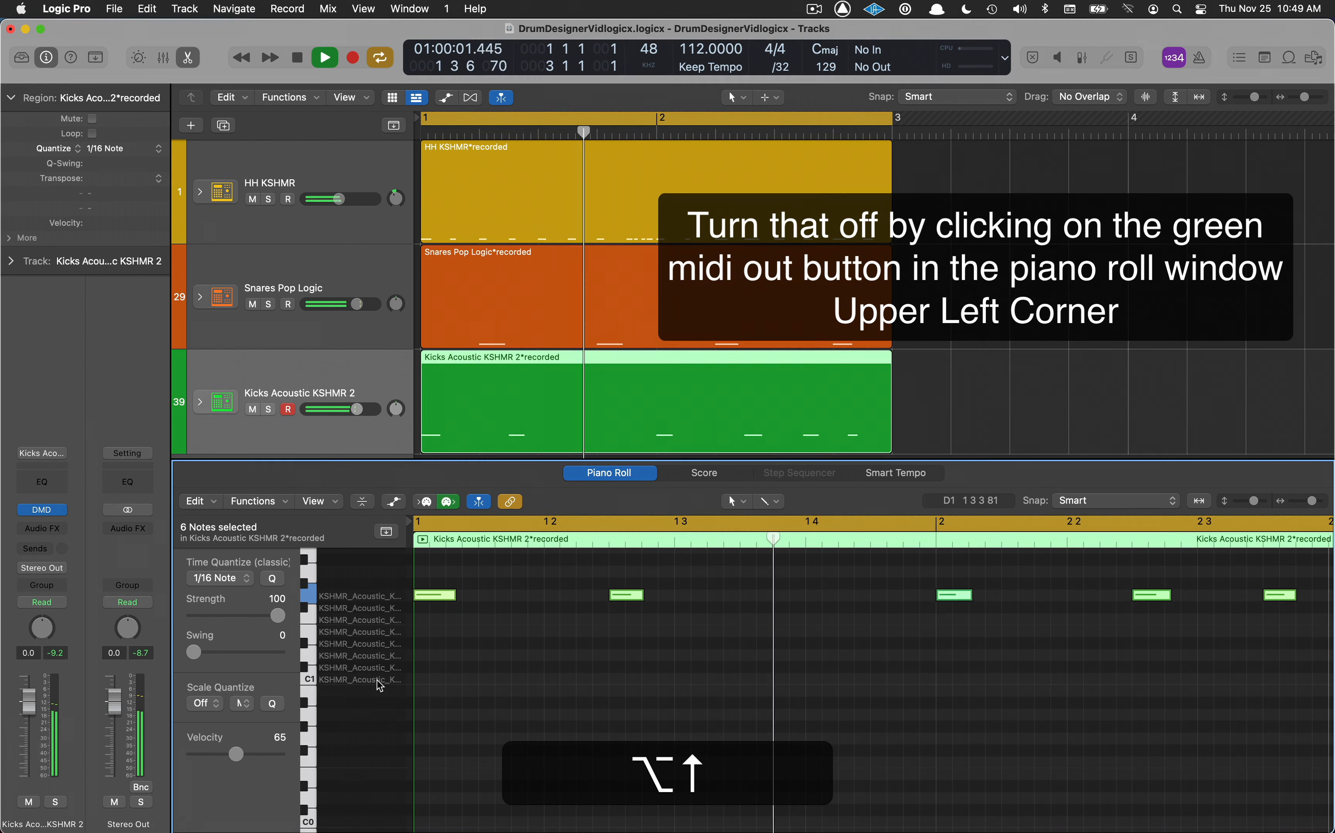
pyautogui.click(449, 500)
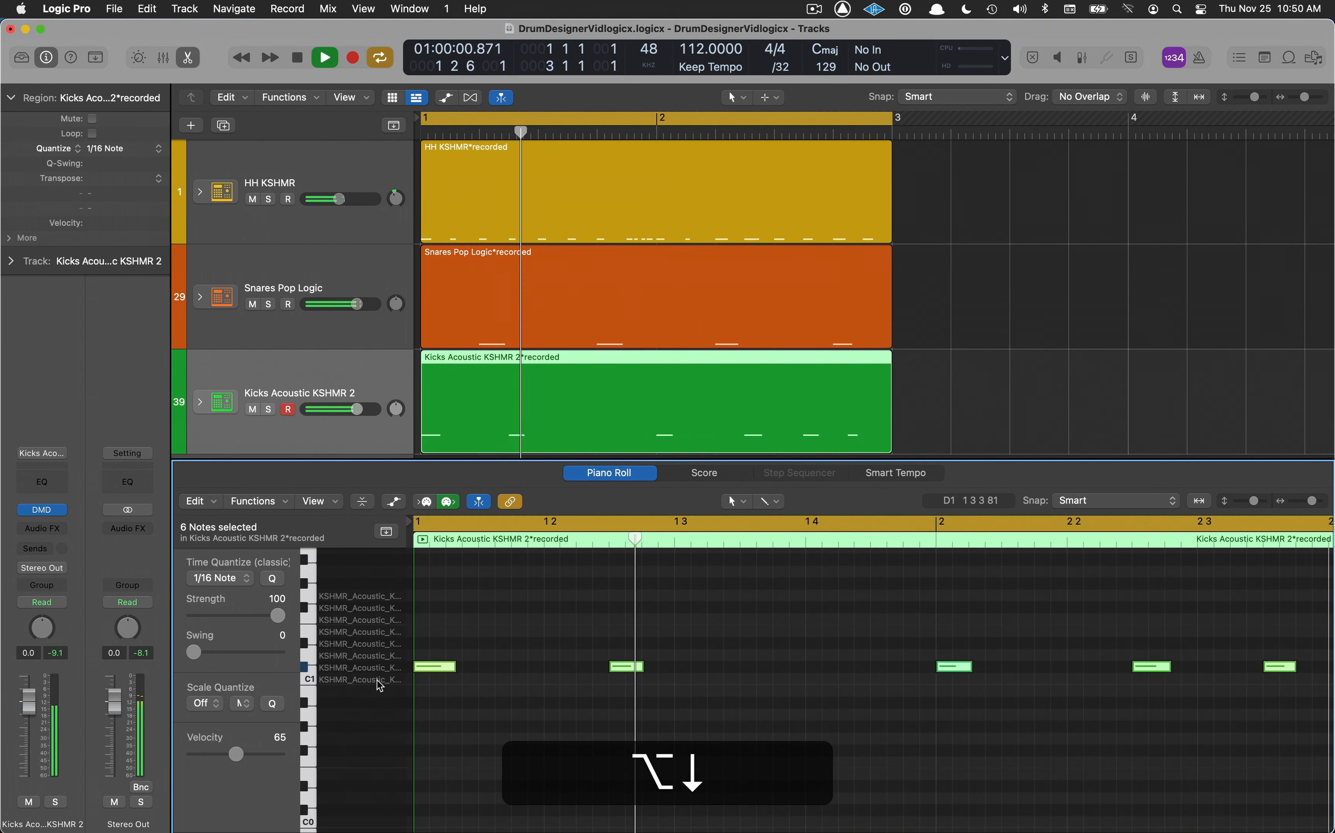
pyautogui.click(324, 58)
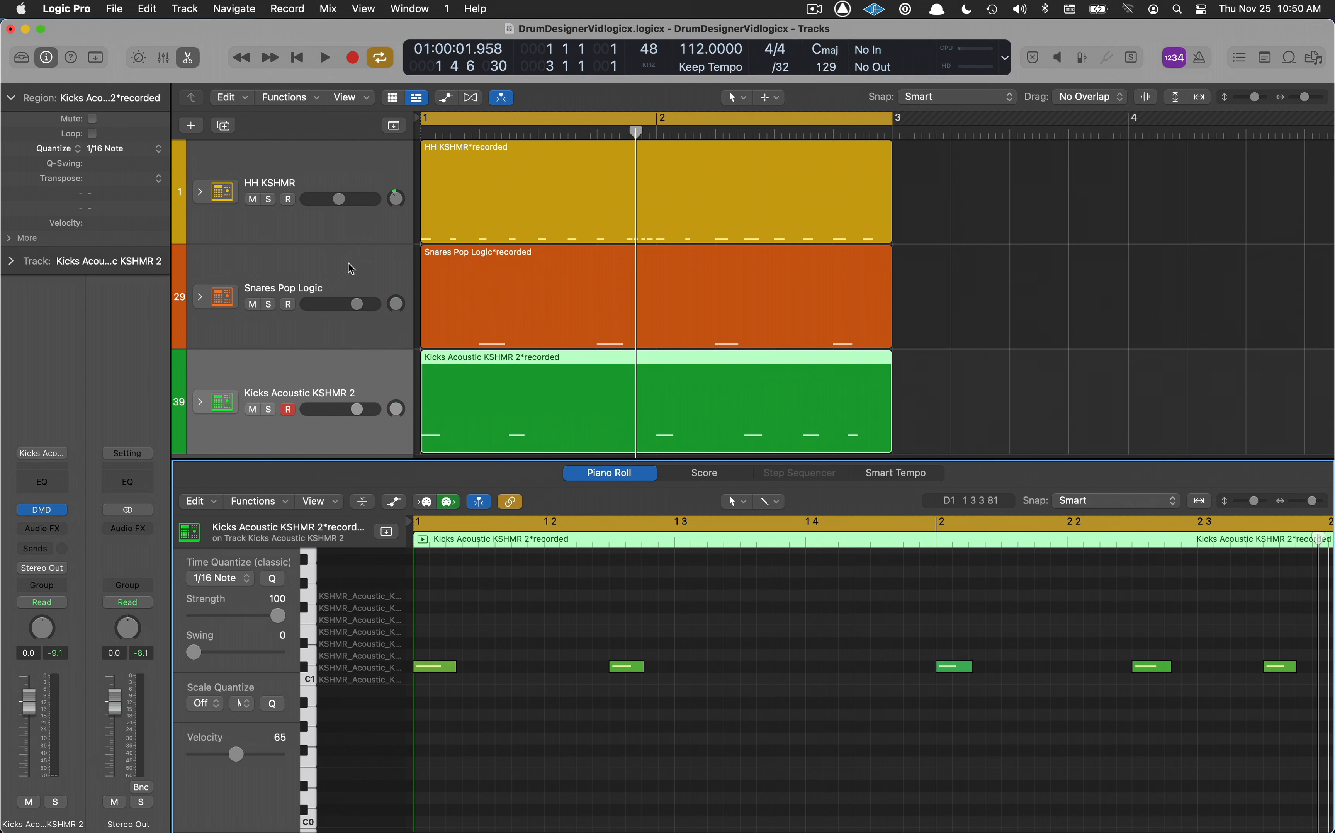
# Shift the Snares Pop Logic notes to another snare sample and audition the result
pyautogui.click(525, 295)
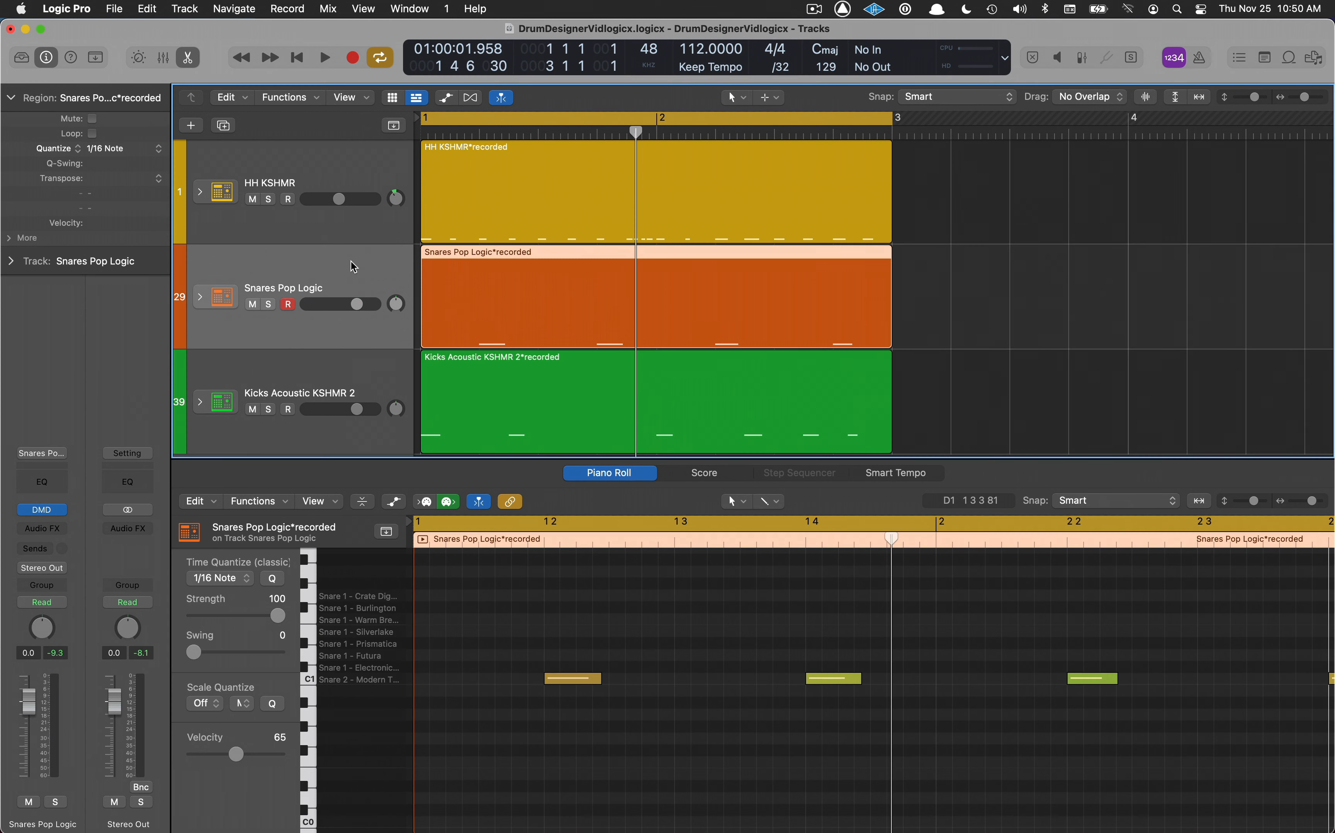
pyautogui.moveTo(382, 688)
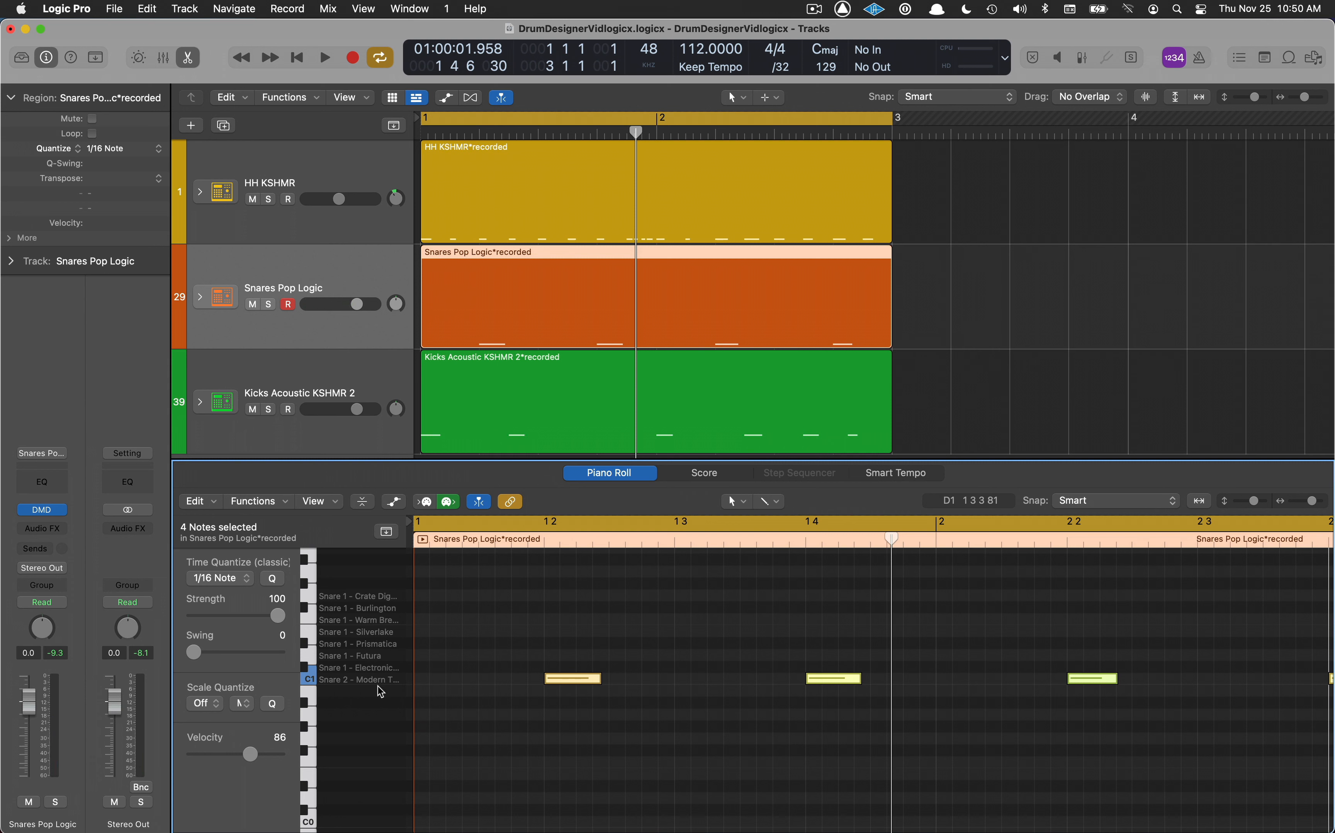
pyautogui.click(324, 57)
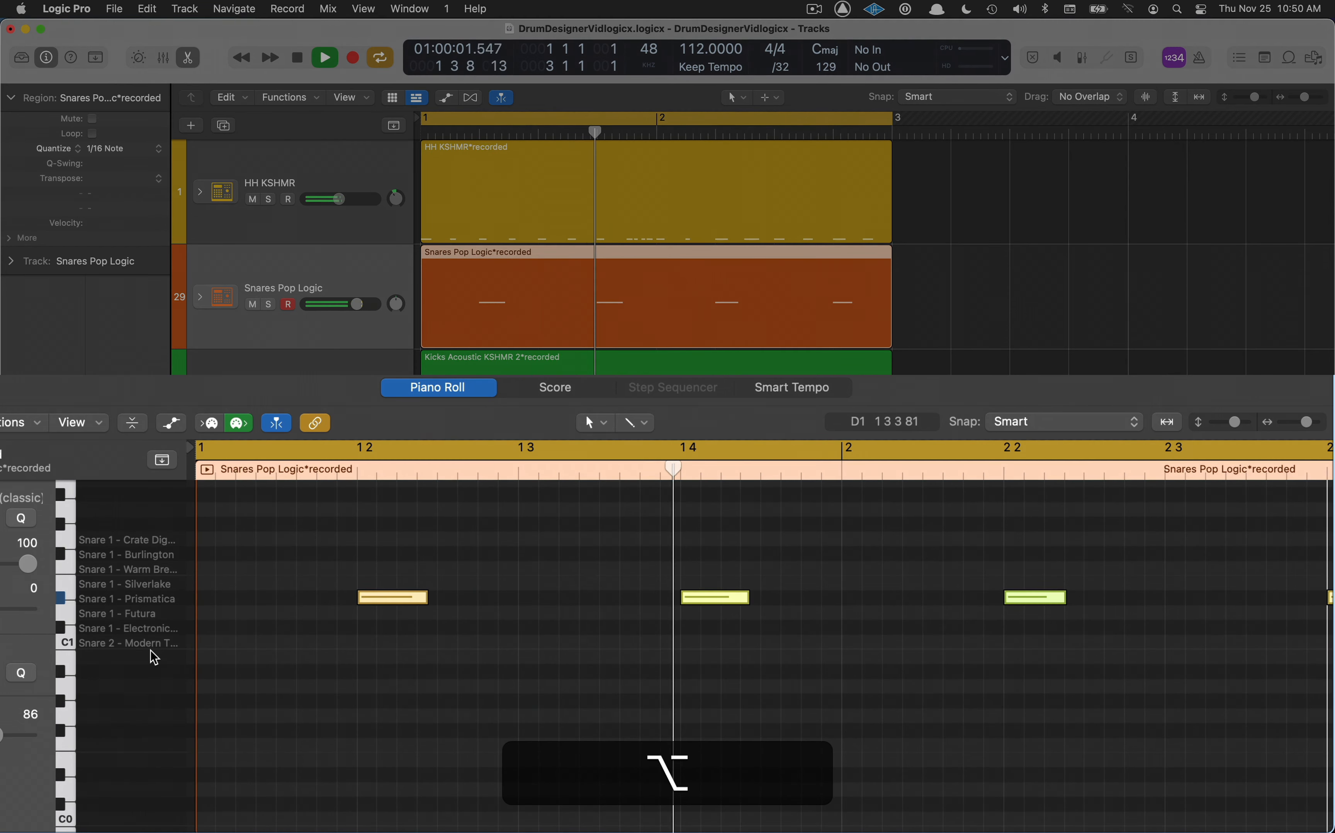
pyautogui.click(297, 57)
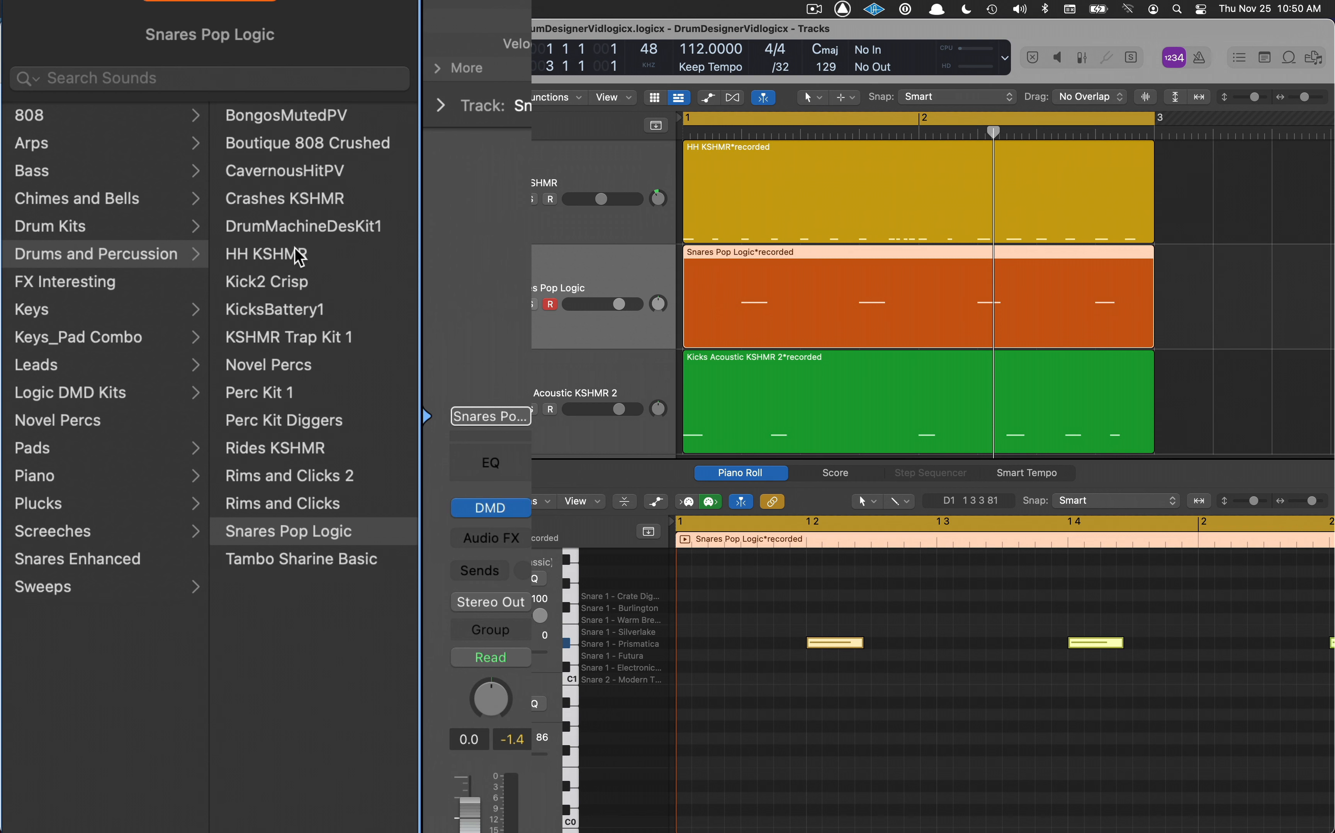
pyautogui.moveTo(303, 184)
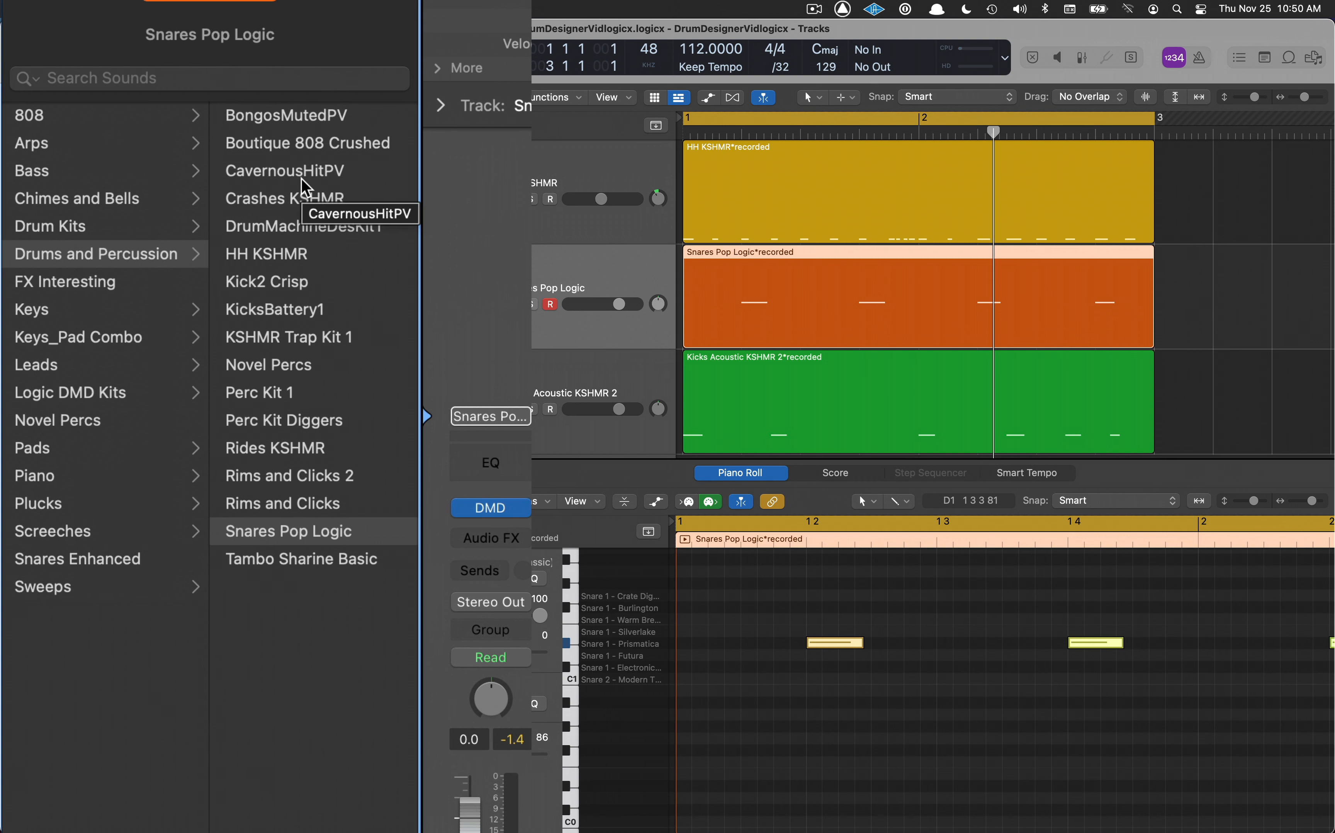
pyautogui.moveTo(321, 503)
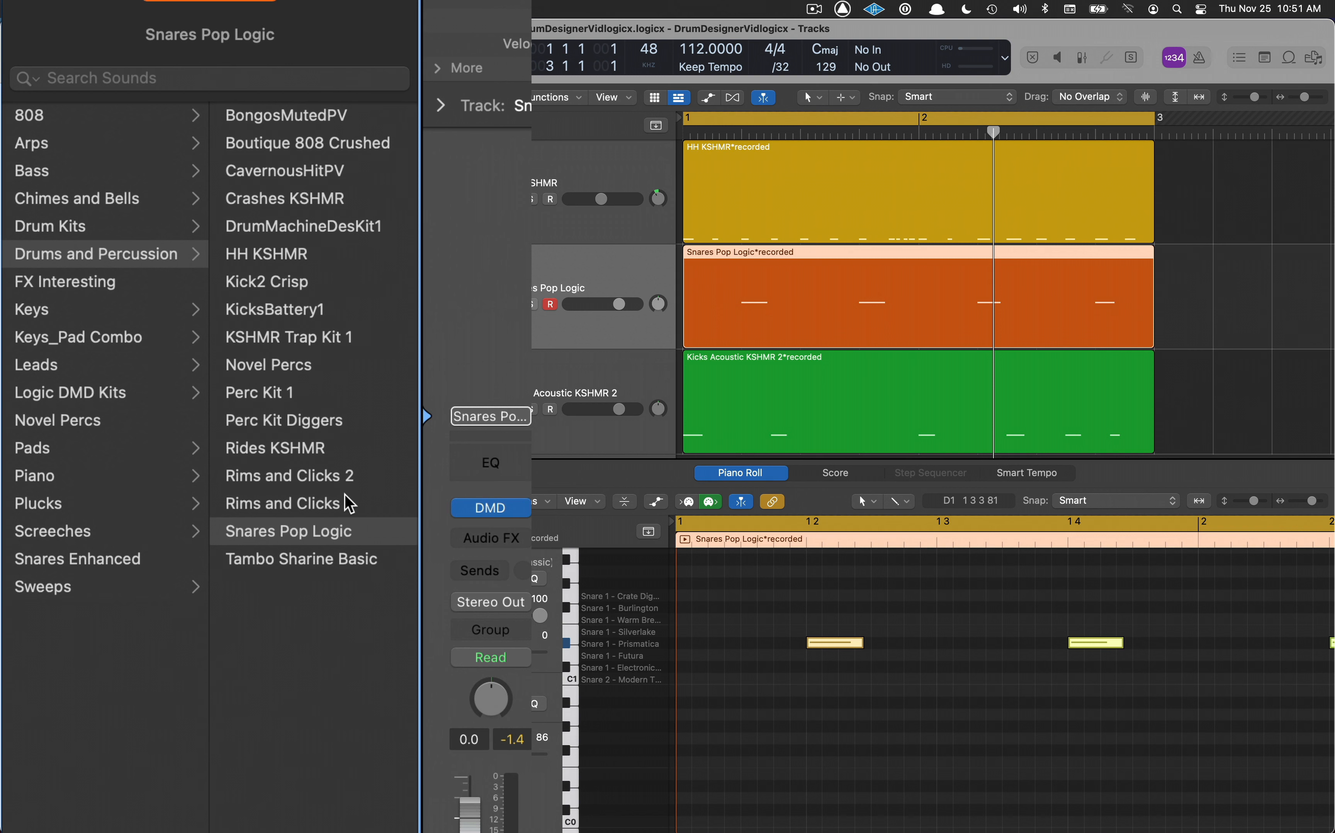